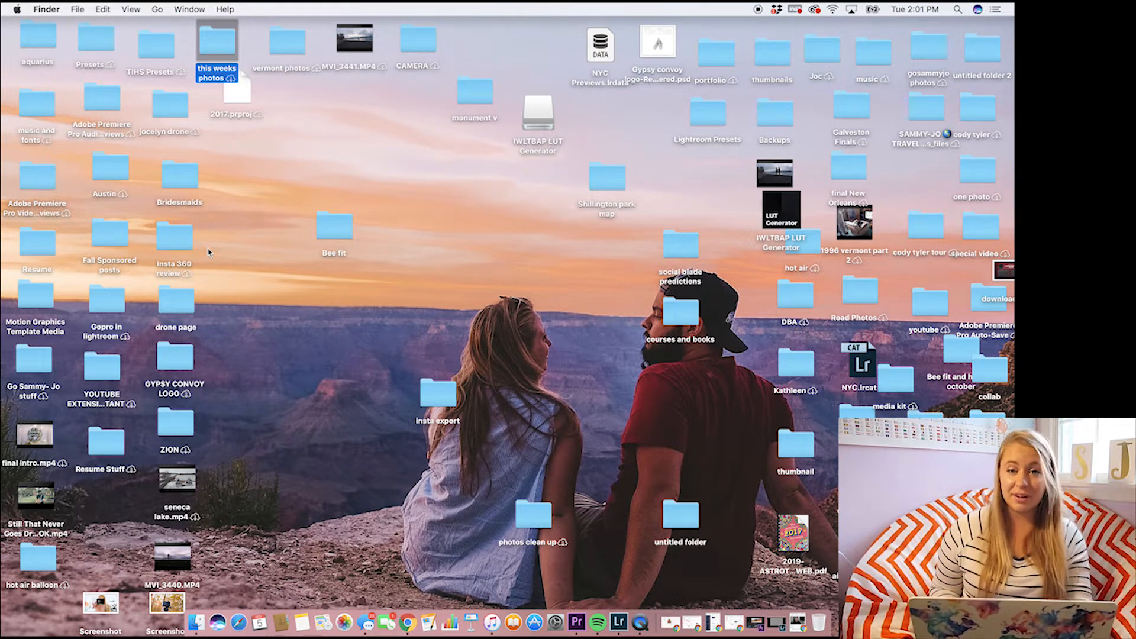
pyautogui.moveTo(580, 340)
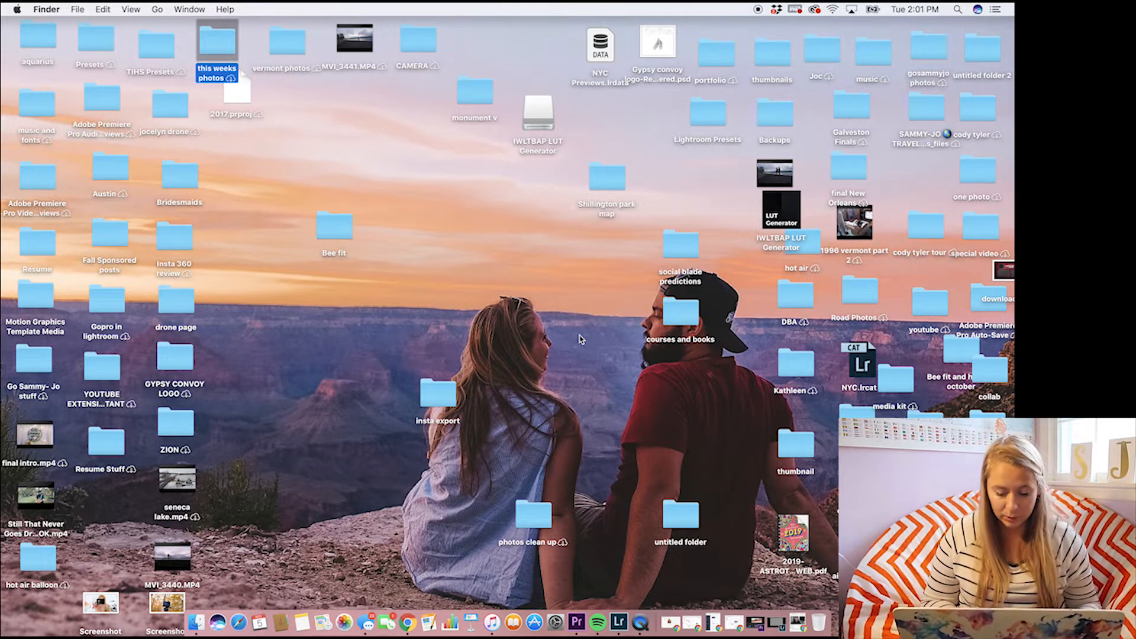
pyautogui.moveTo(569, 589)
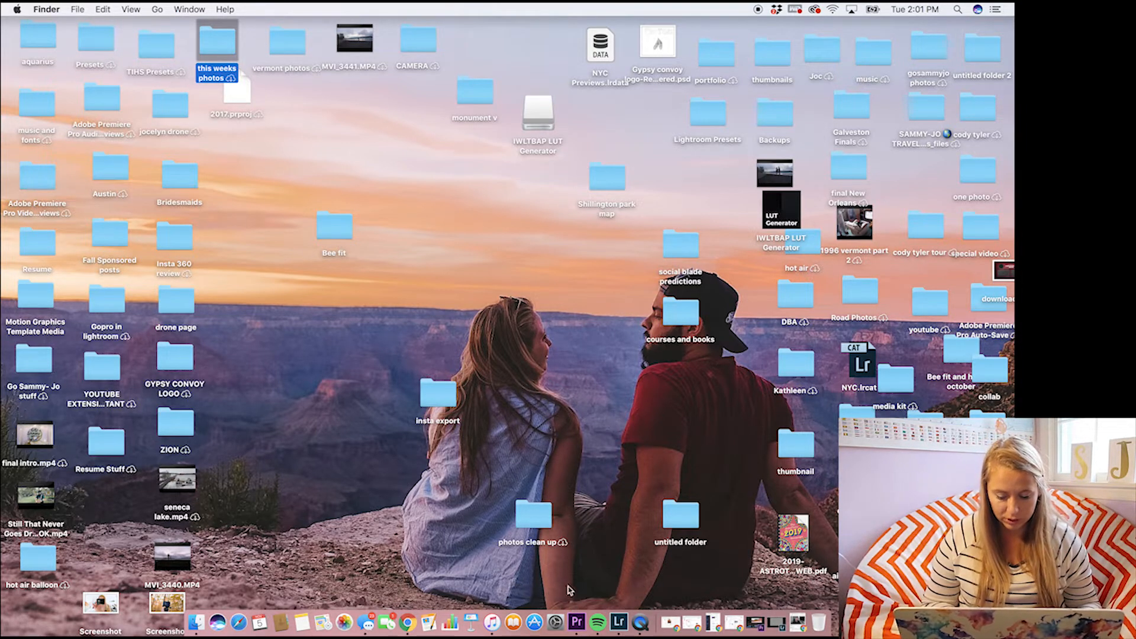
# Step: Bring up the Premiere Pro desert edit at the Monument Valley shot of the man at the railing
pyautogui.click(584, 621)
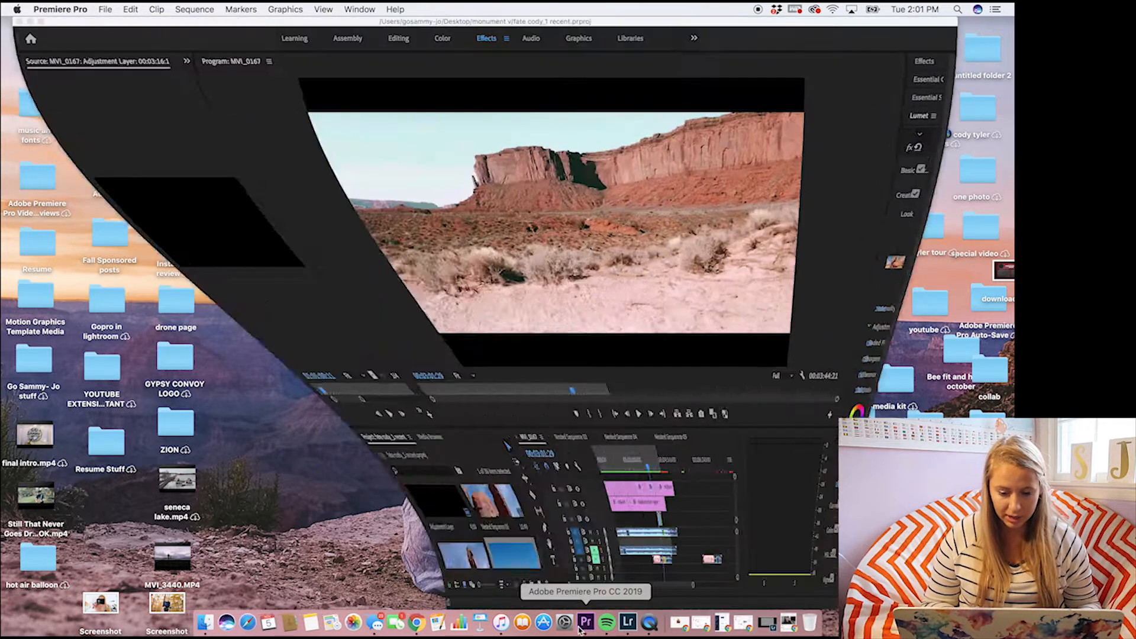
pyautogui.click(585, 621)
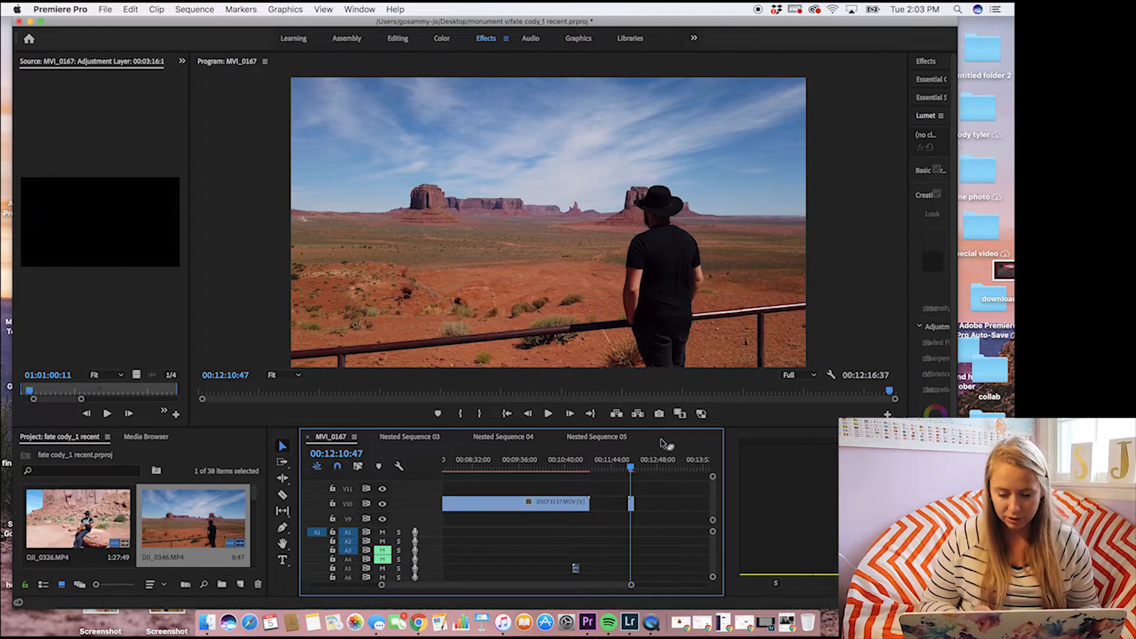
pyautogui.moveTo(659, 413)
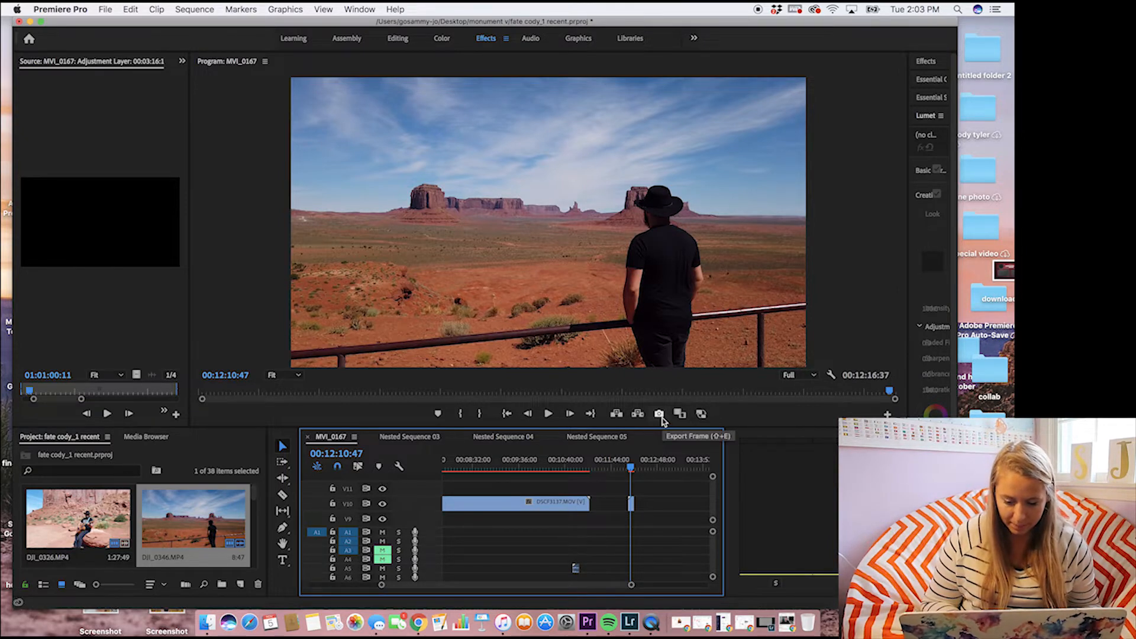
# Step: Export the current frame as a JPEG still named 1 on the Desktop
pyautogui.click(659, 414)
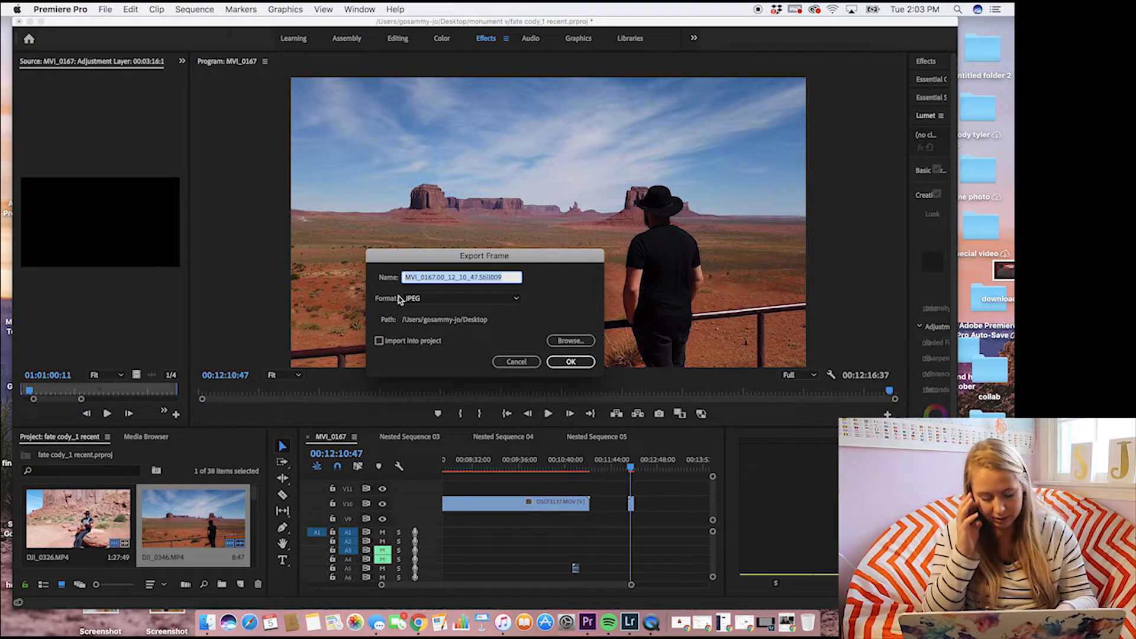
pyautogui.write('1')
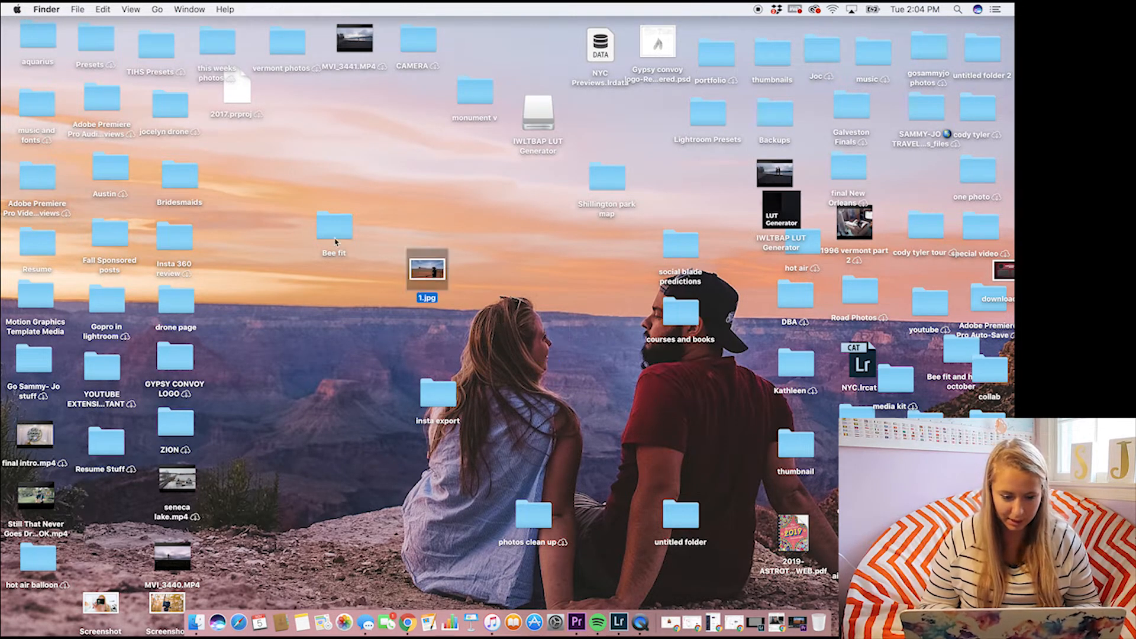
# Step: Move the Bee fit folder to the left side of the desktop with the other folders
pyautogui.moveTo(438, 398); pyautogui.dragTo(256, 229)
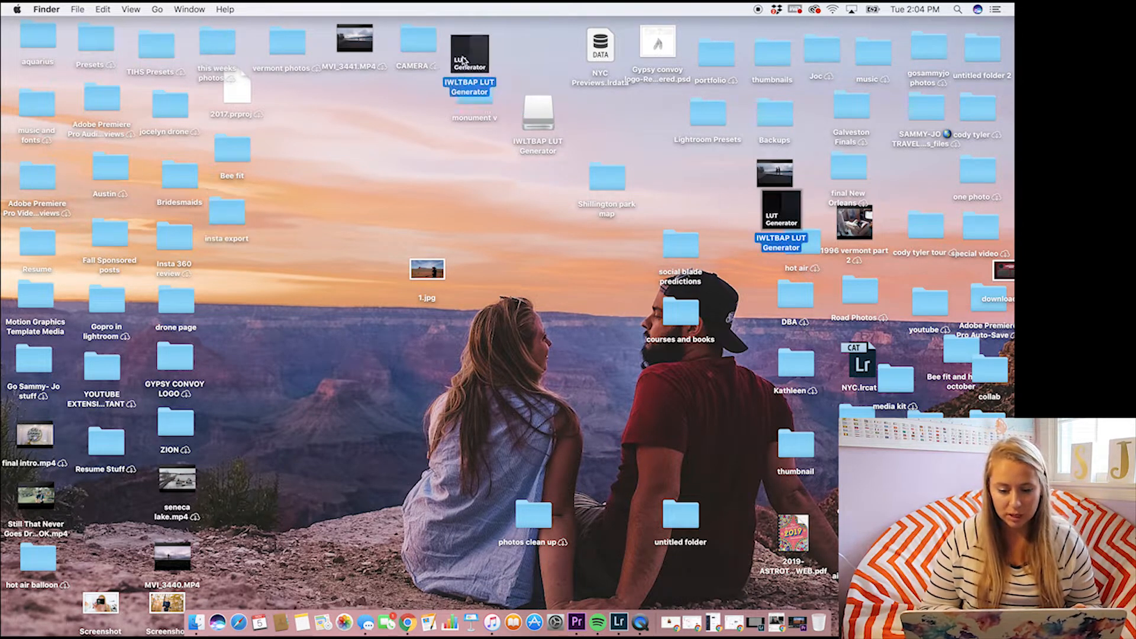
# Step: Generate a neutral HALD image in IWLTBAP LUT Generator and save it to the Desktop as Neutral-512.png
pyautogui.doubleClick(469, 55)
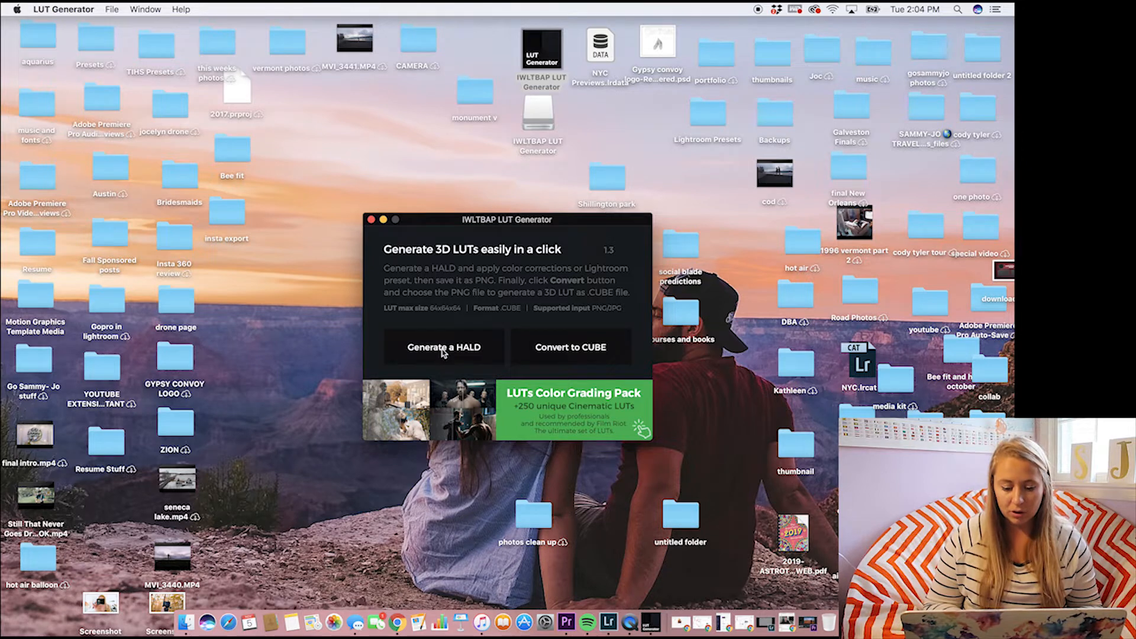
pyautogui.click(444, 347)
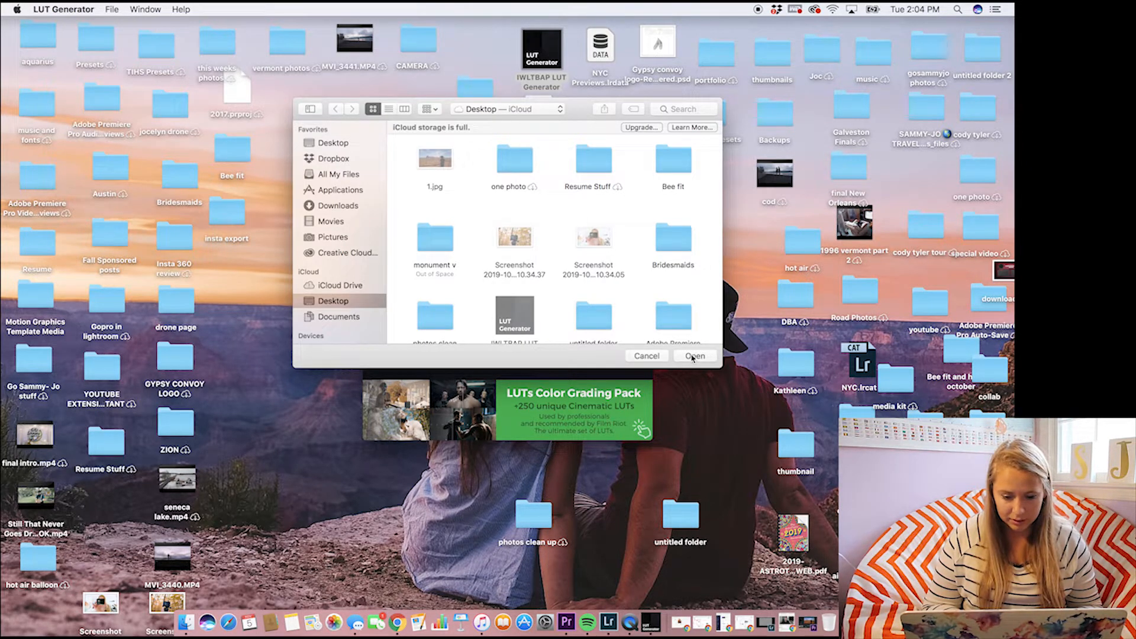
pyautogui.click(694, 356)
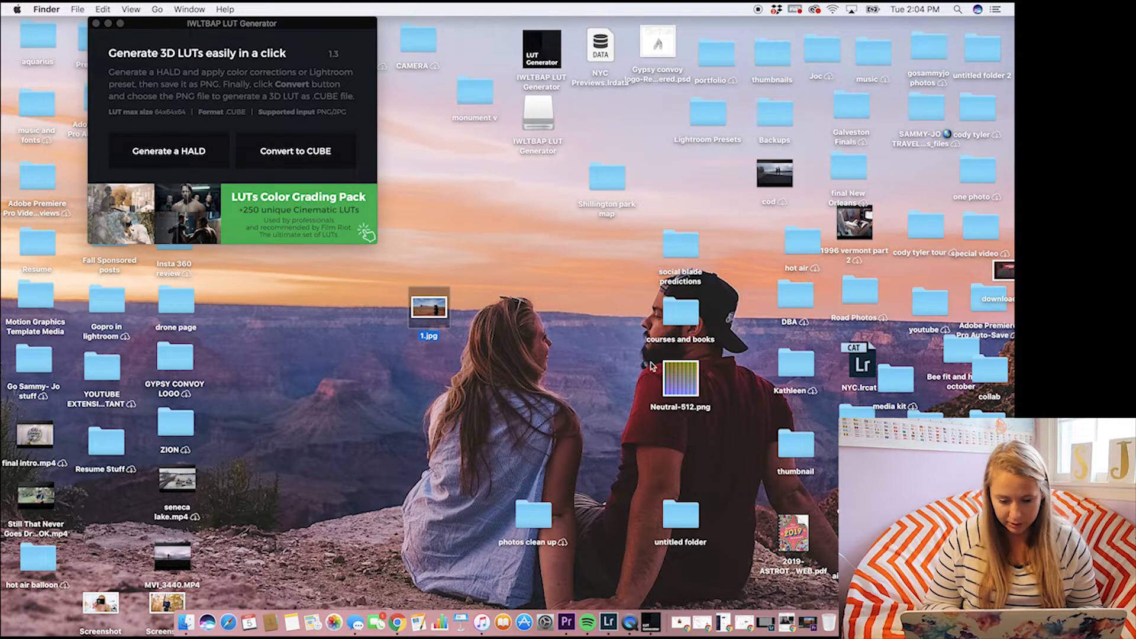
pyautogui.moveTo(680, 379); pyautogui.dragTo(495, 314)
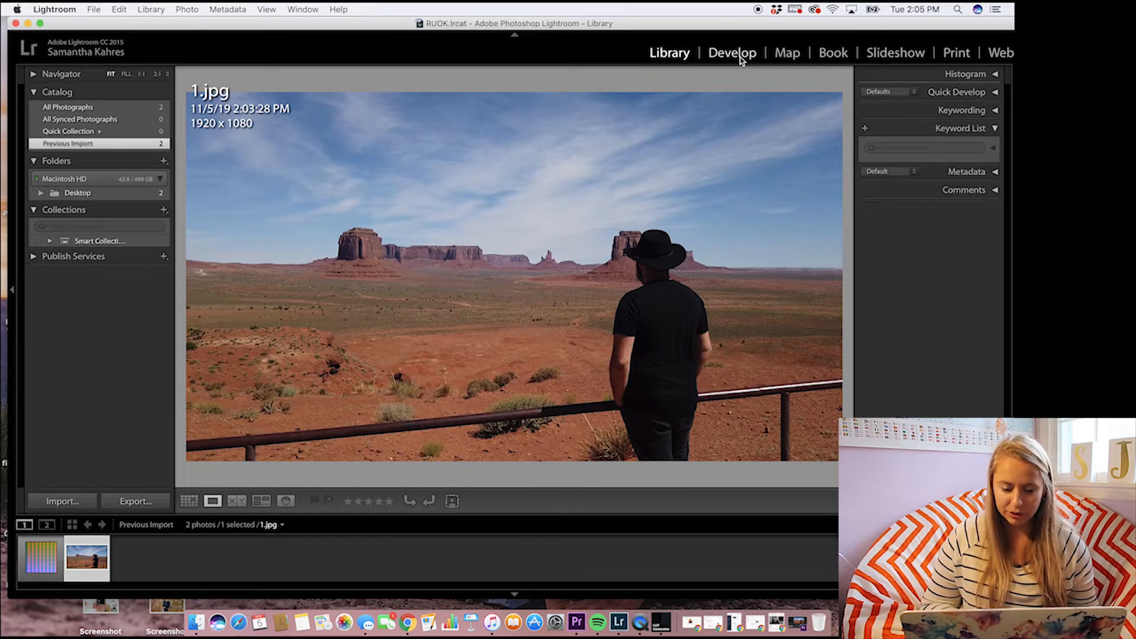
# Step: In Develop, brighten exposure, raise highlights to +10, lift shadows to +15 and reduce vibrance
pyautogui.click(732, 52)
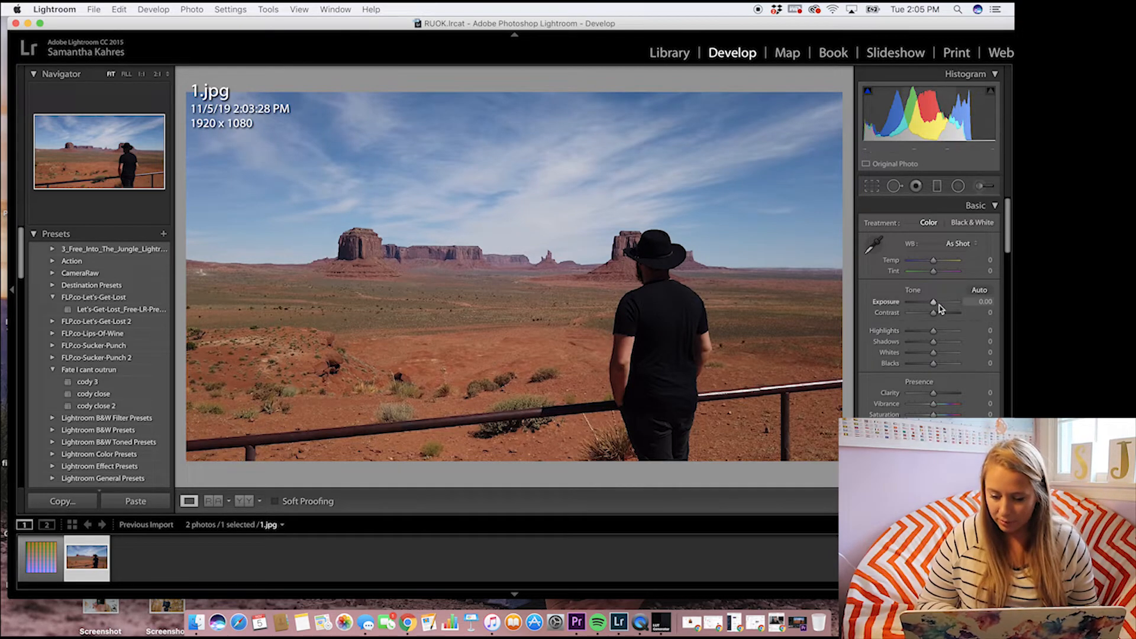
pyautogui.moveTo(934, 302); pyautogui.dragTo(942, 302)
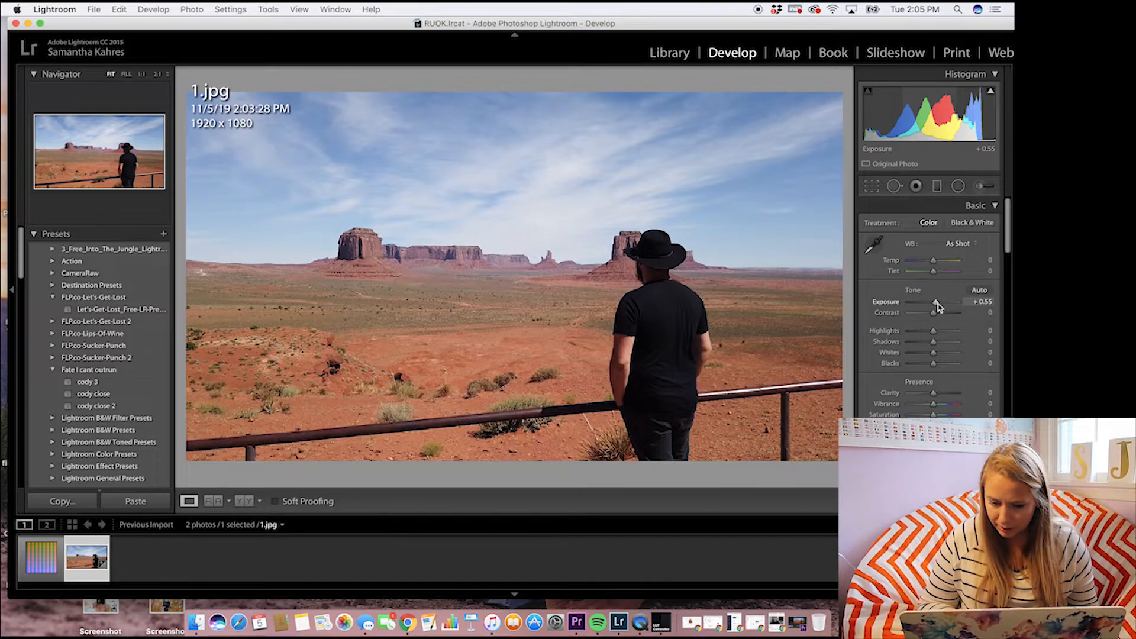
pyautogui.moveTo(935, 303); pyautogui.dragTo(934, 303)
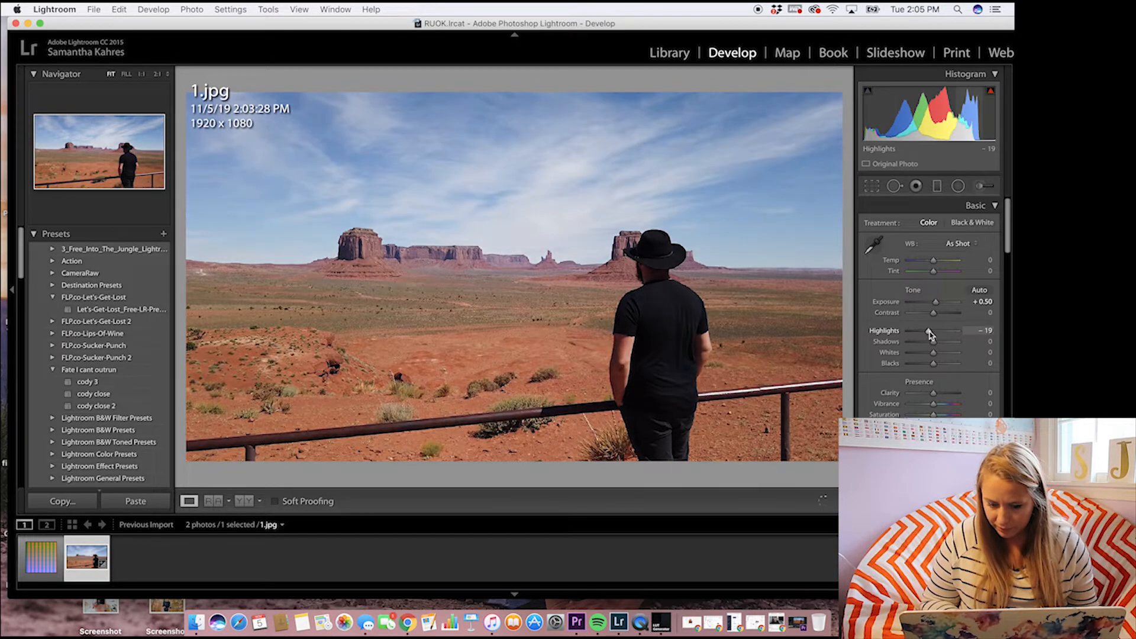
pyautogui.moveTo(928, 341); pyautogui.dragTo(946, 340)
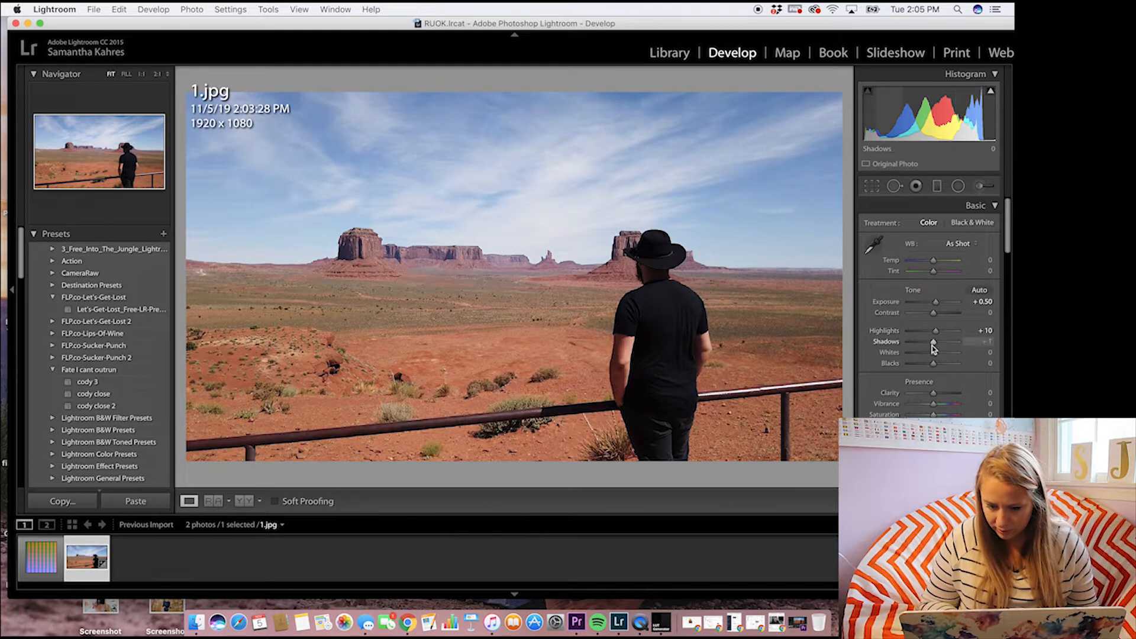
pyautogui.moveTo(933, 341); pyautogui.dragTo(941, 341)
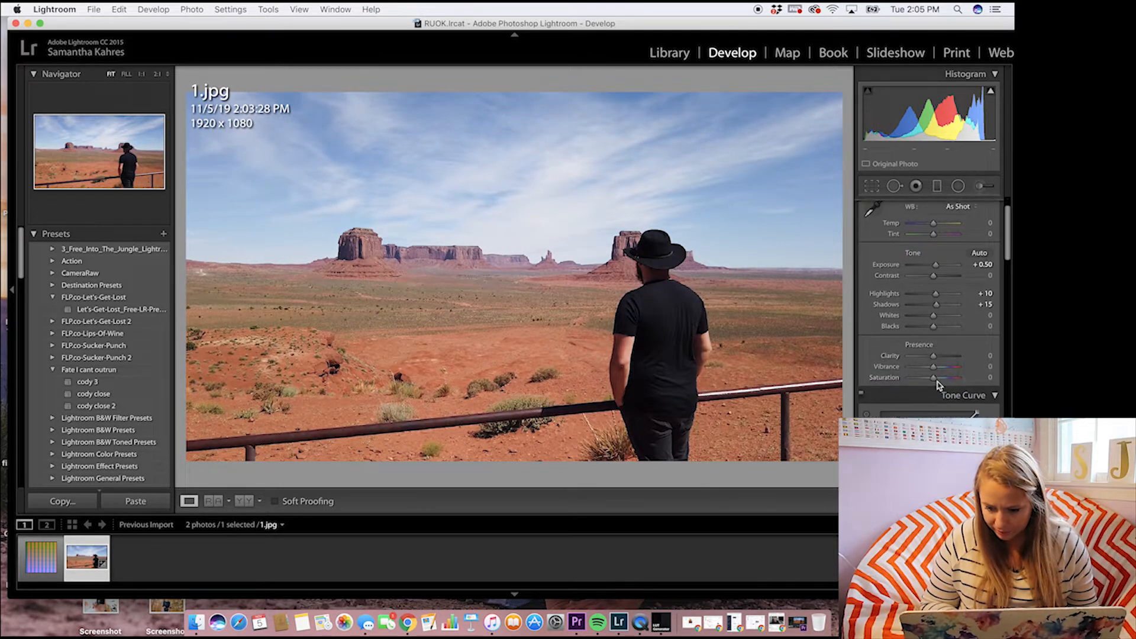
pyautogui.moveTo(955, 367); pyautogui.dragTo(935, 367)
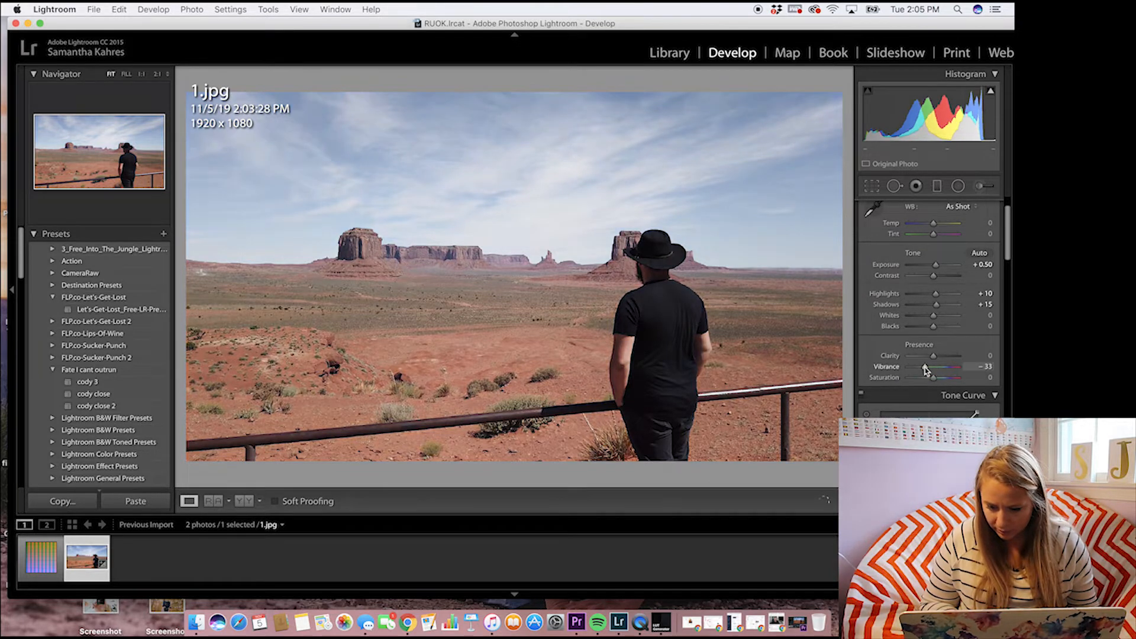
# Step: Warm the colour temperature, fine-tune warmth and vibrance, and adjust the whites
pyautogui.click(974, 204)
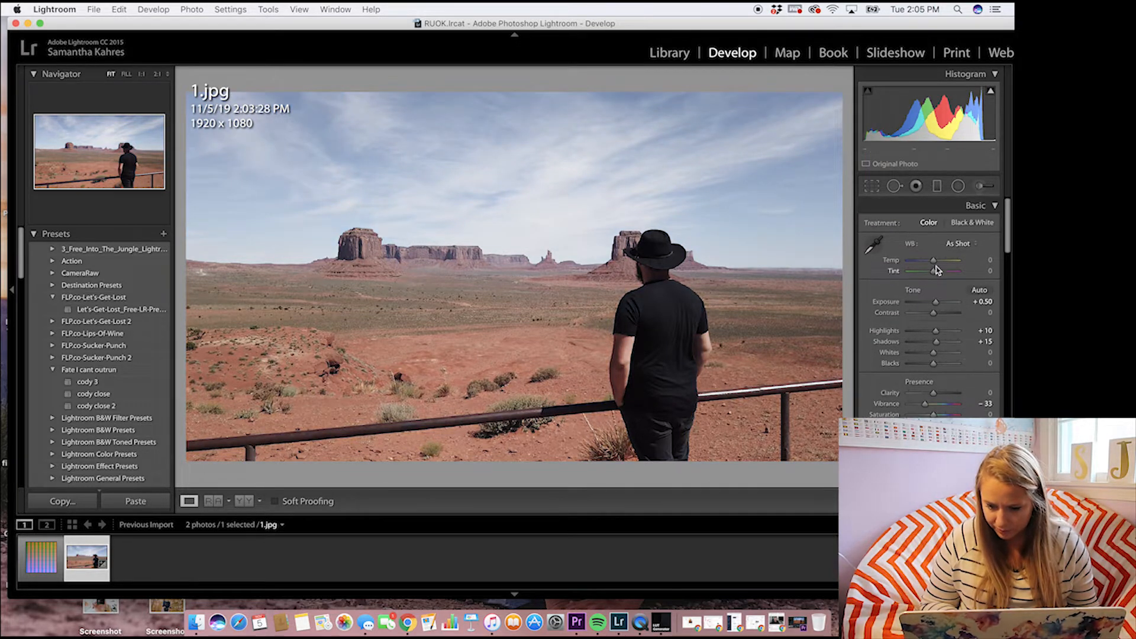
pyautogui.moveTo(934, 260); pyautogui.dragTo(949, 260)
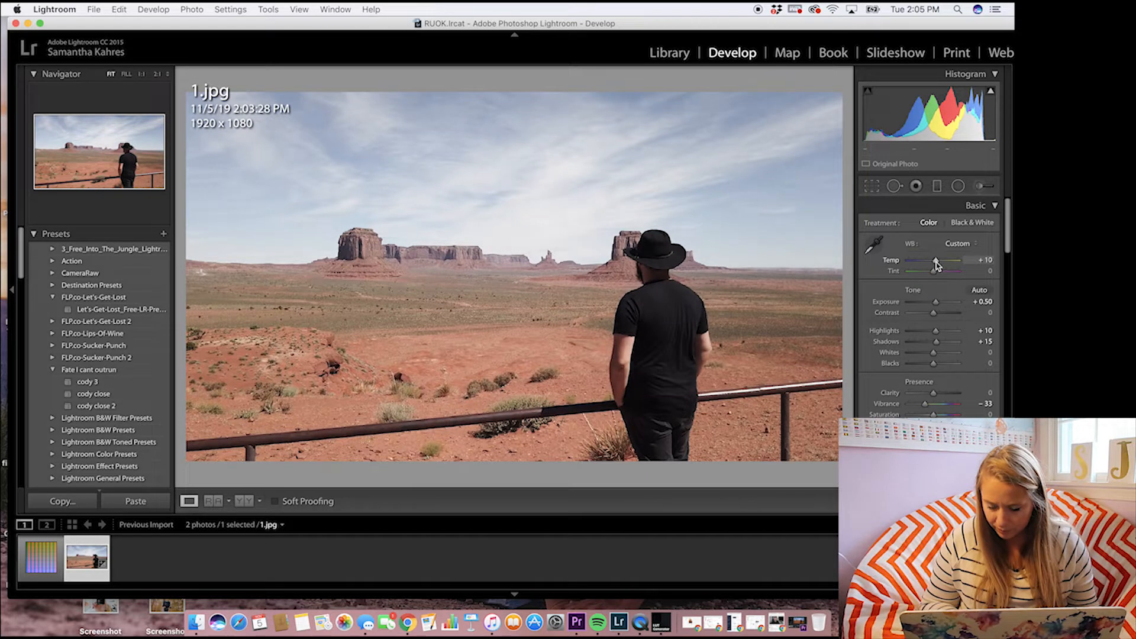
pyautogui.moveTo(935, 262); pyautogui.dragTo(937, 261)
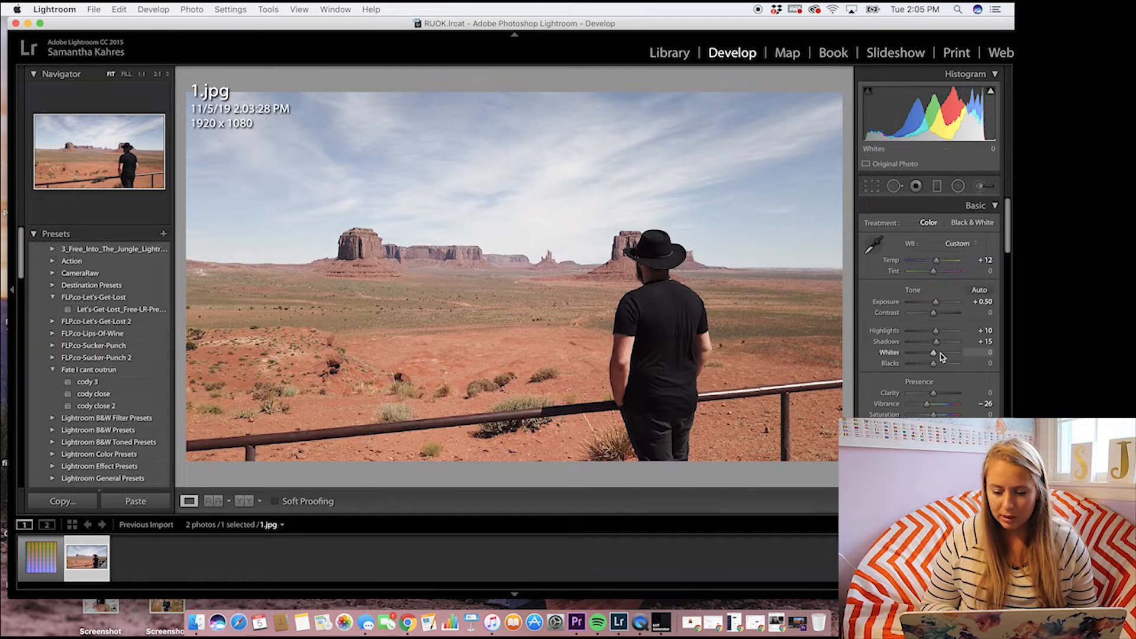
pyautogui.moveTo(932, 340); pyautogui.dragTo(939, 341)
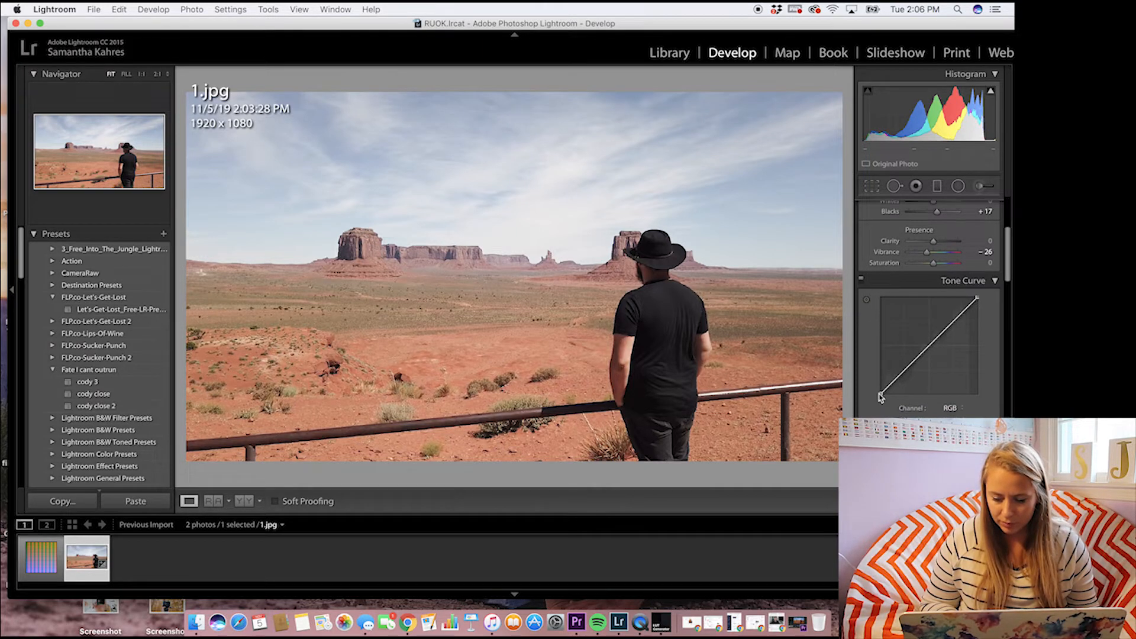
# Step: Raise the tone curve's black point slightly to lift the shadow end
pyautogui.moveTo(880, 397); pyautogui.dragTo(881, 388)
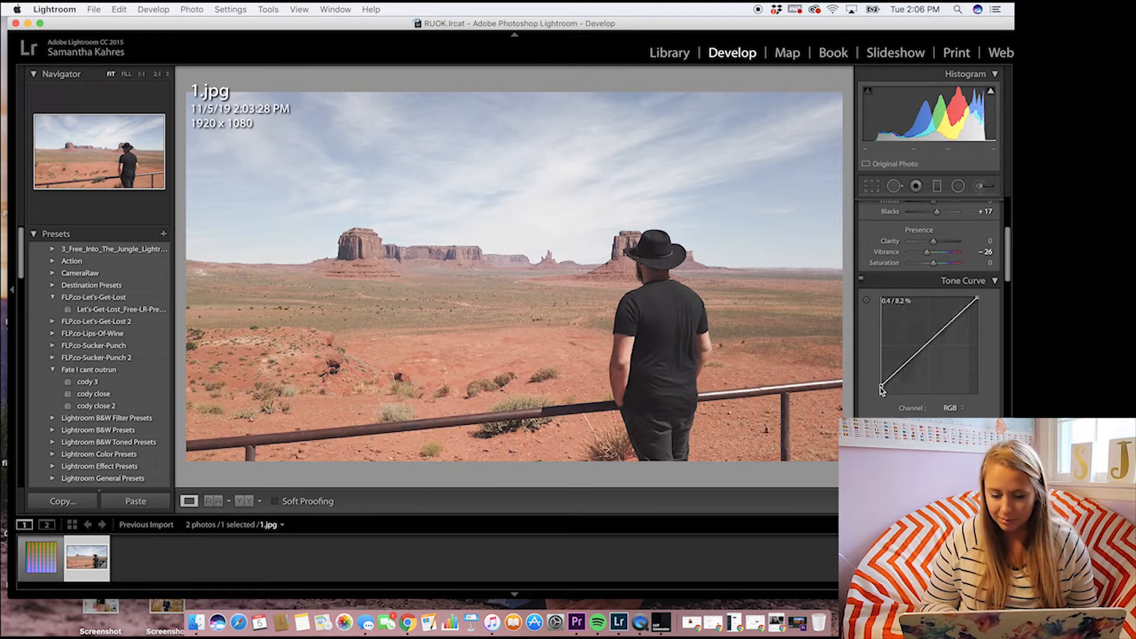
pyautogui.moveTo(879, 391); pyautogui.dragTo(879, 386)
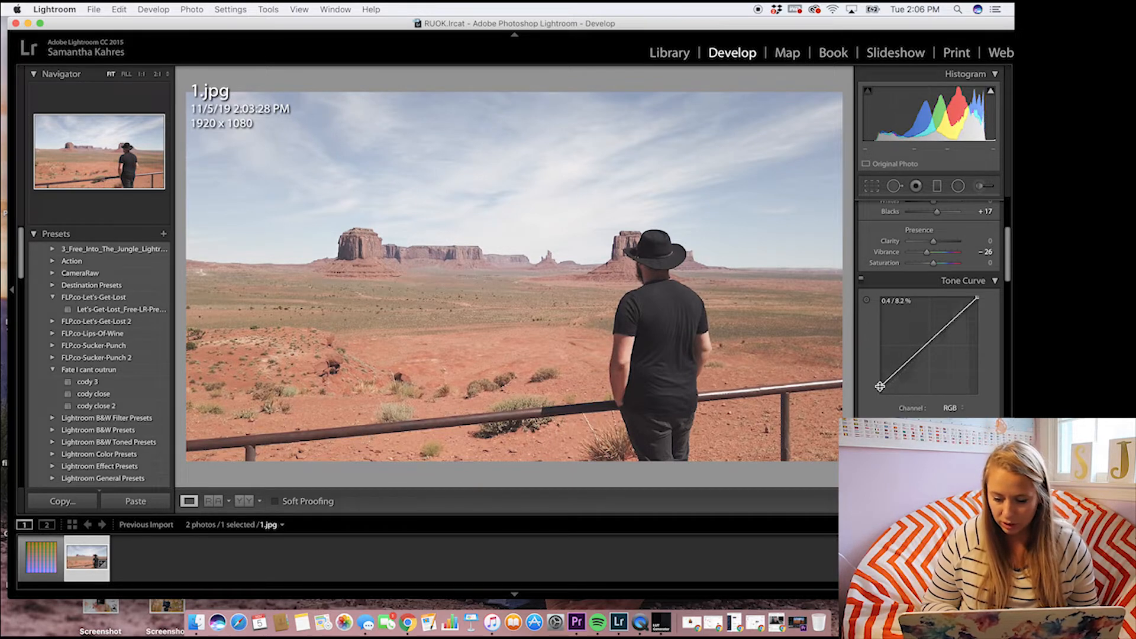
pyautogui.moveTo(880, 387); pyautogui.dragTo(880, 387)
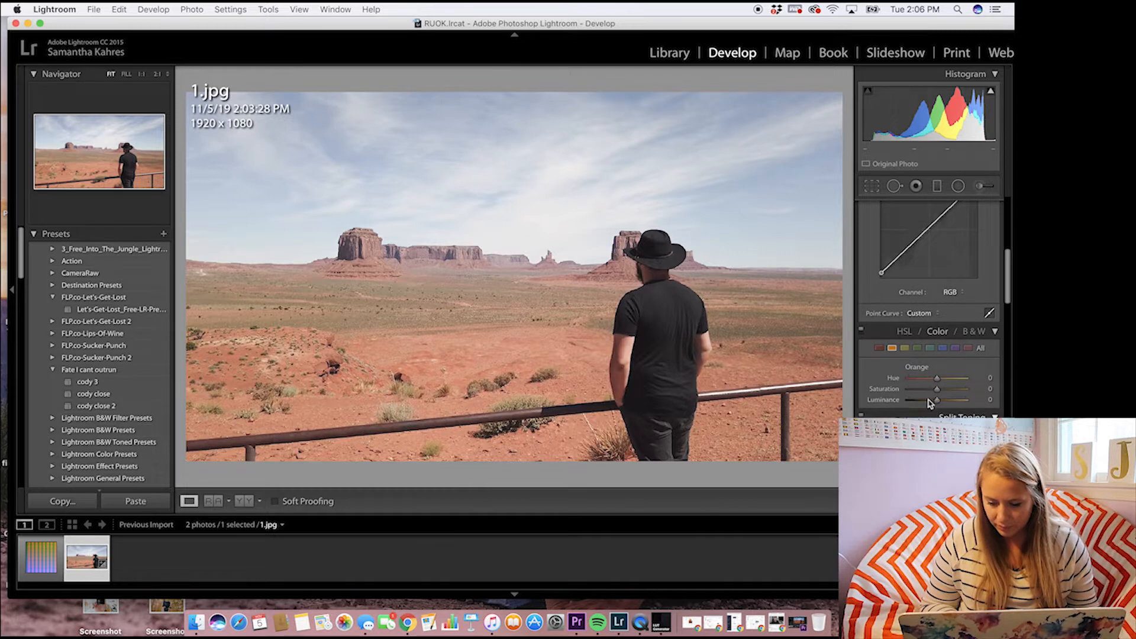
# Step: In HSL, set Orange Luminance -23 and Blue Hue -21, Saturation +24, Luminance -34
pyautogui.moveTo(937, 398); pyautogui.dragTo(931, 399)
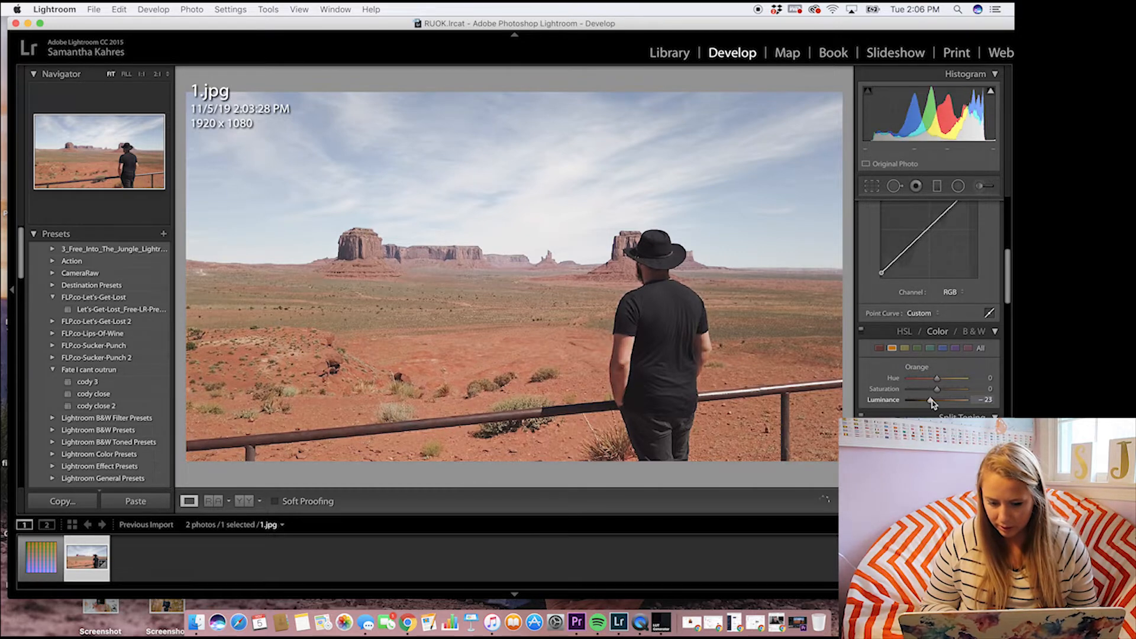
pyautogui.moveTo(933, 399); pyautogui.dragTo(961, 398)
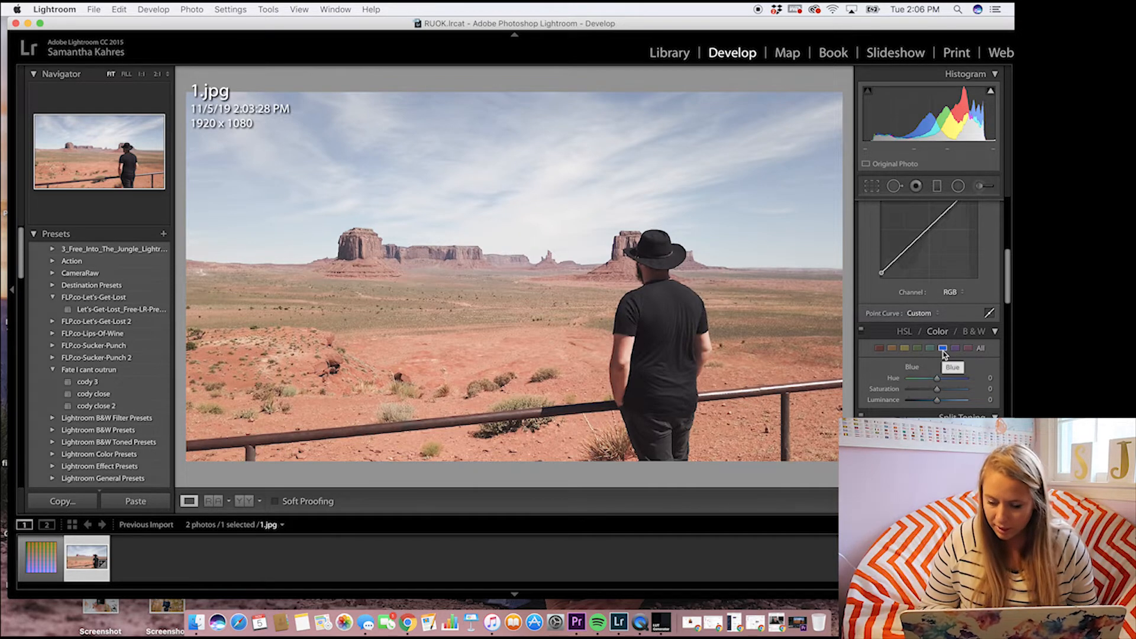
pyautogui.moveTo(956, 378); pyautogui.dragTo(921, 379)
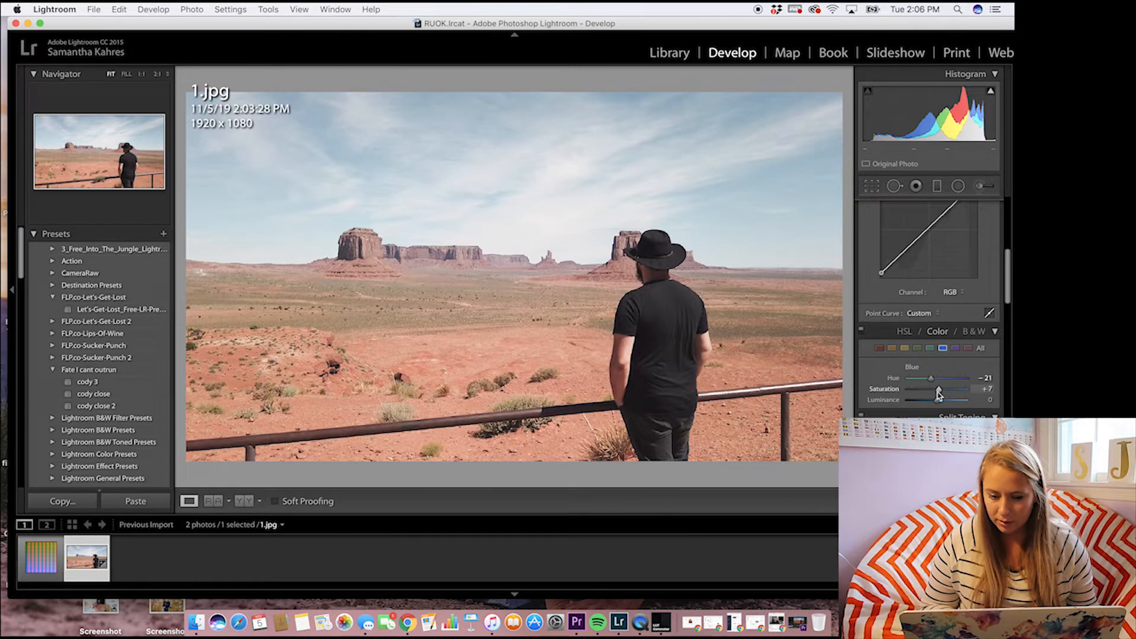
pyautogui.moveTo(934, 388); pyautogui.dragTo(927, 388)
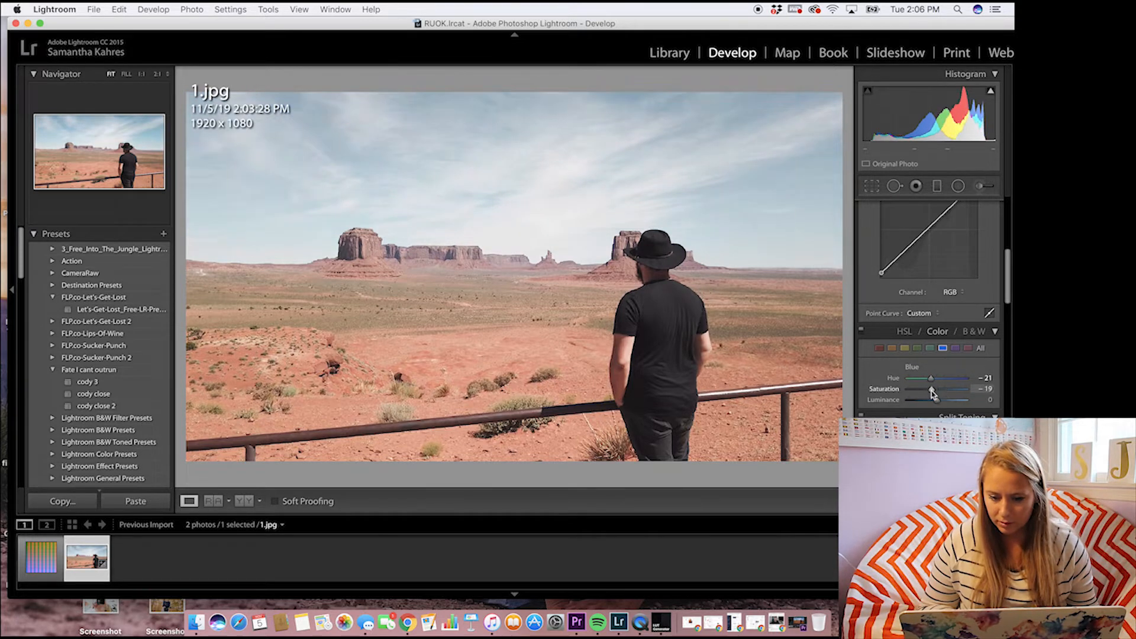
pyautogui.moveTo(934, 388); pyautogui.dragTo(945, 388)
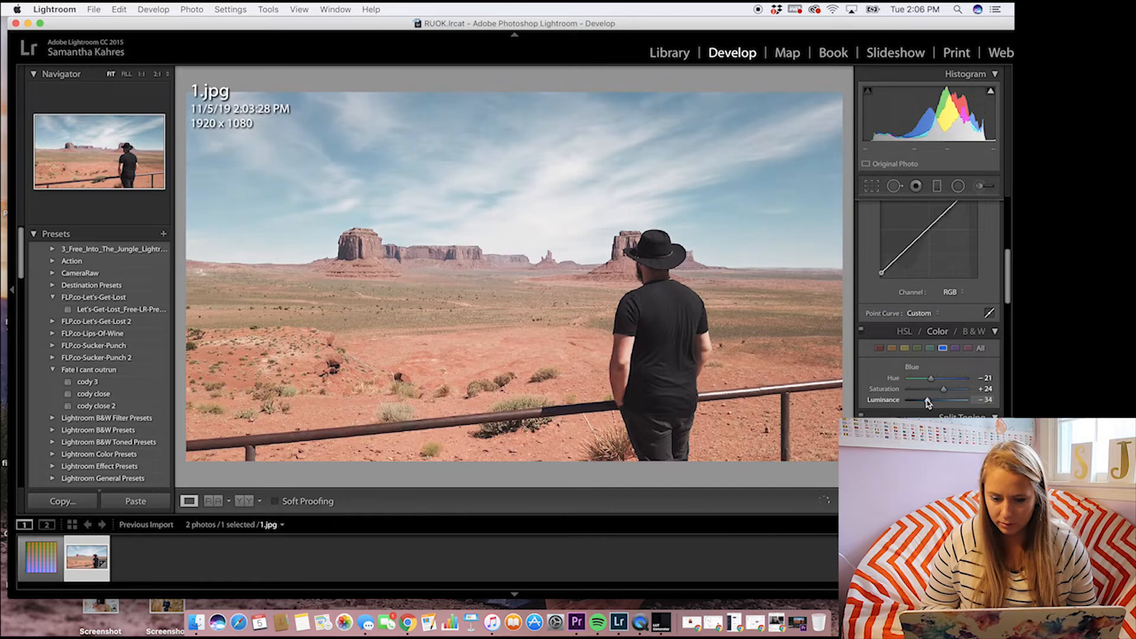
pyautogui.moveTo(927, 399); pyautogui.dragTo(938, 399)
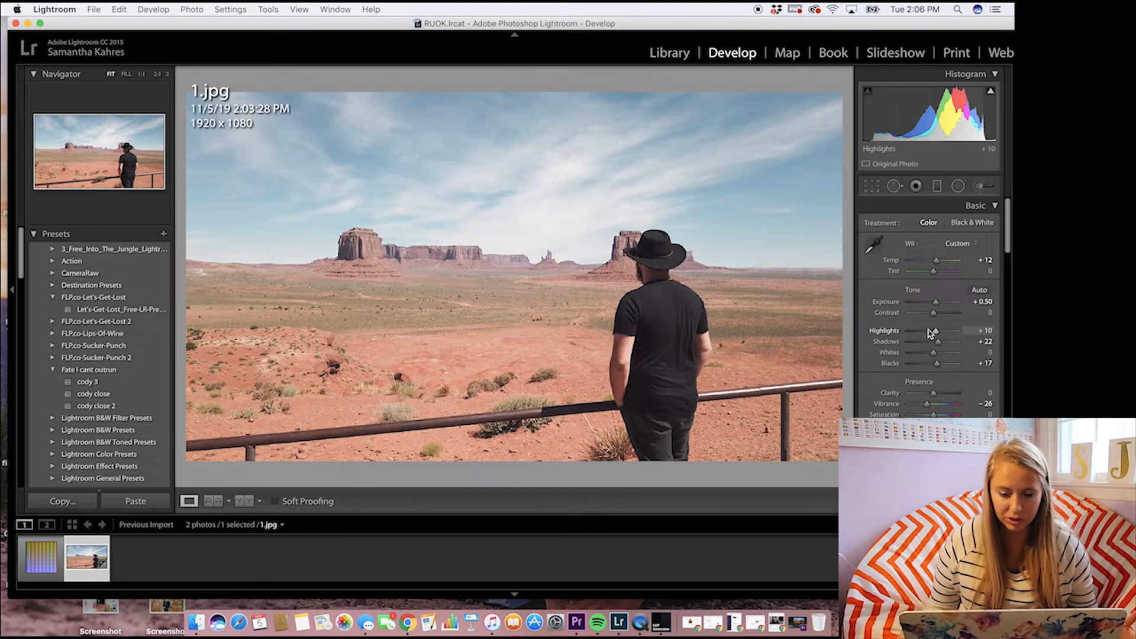
# Step: Adjust the Contrast slider back and forth to settle it at +33
pyautogui.moveTo(934, 312); pyautogui.dragTo(944, 313)
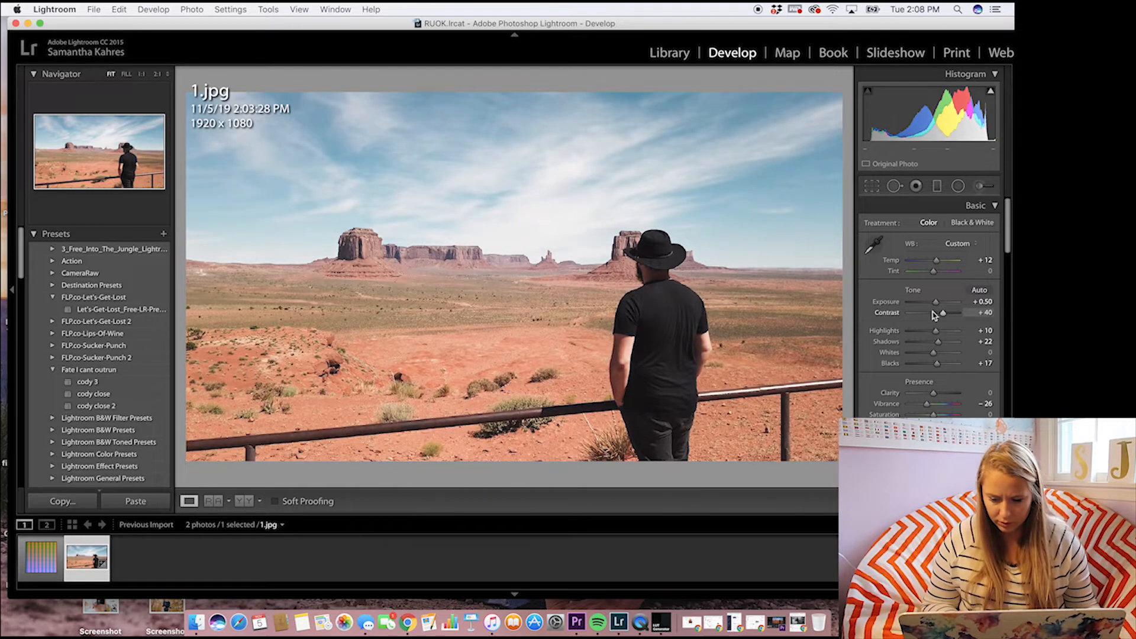
pyautogui.moveTo(945, 313); pyautogui.dragTo(935, 313)
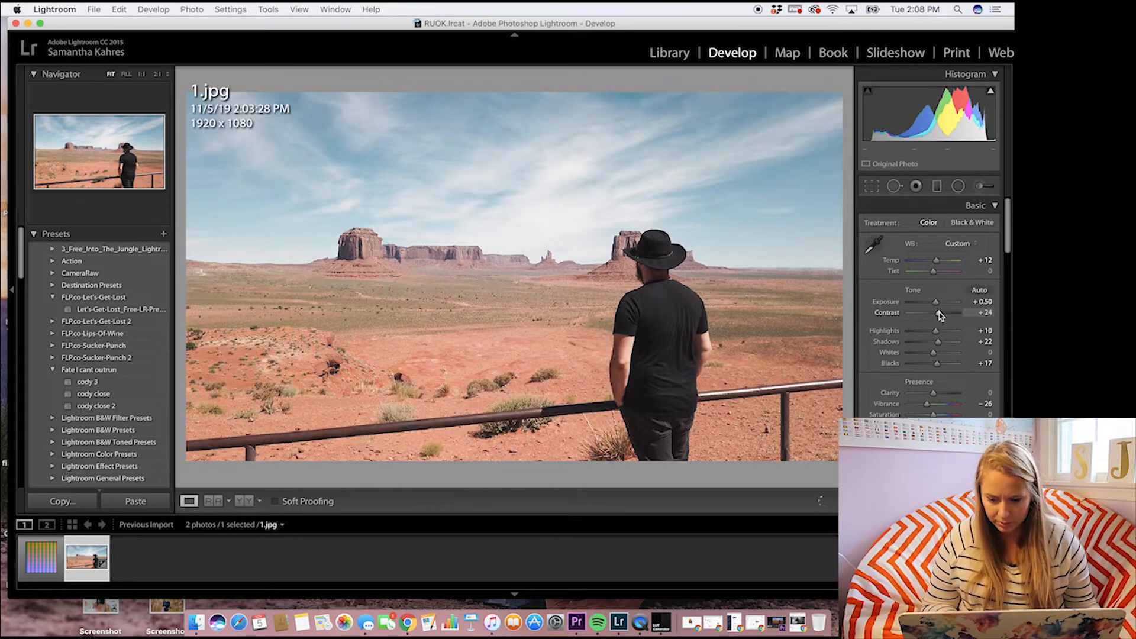
pyautogui.moveTo(949, 312); pyautogui.dragTo(960, 312)
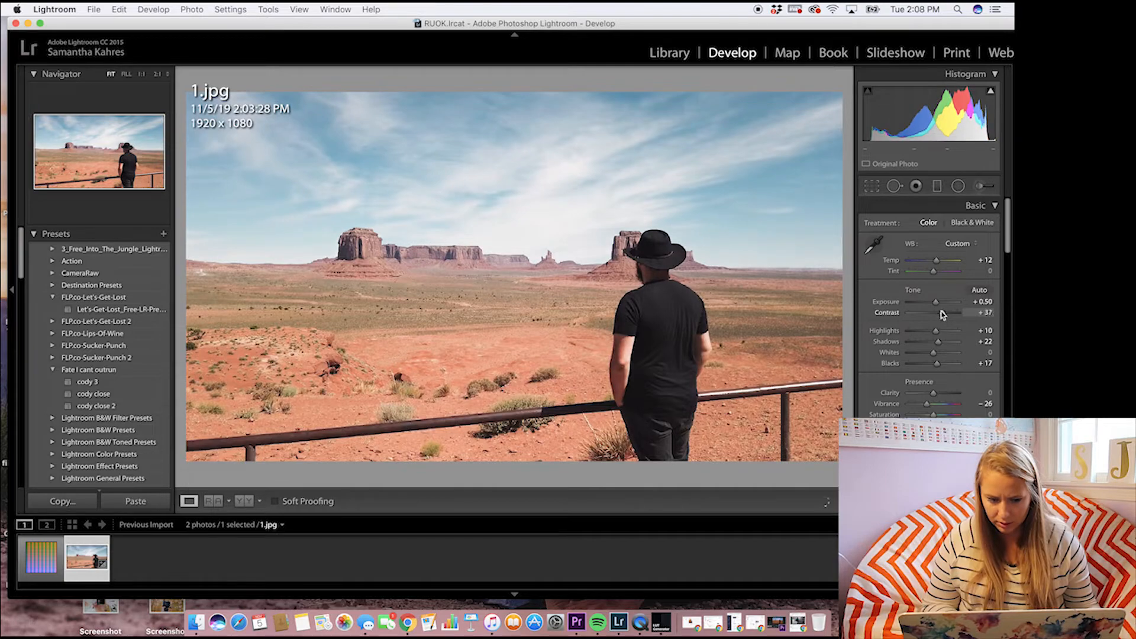
pyautogui.moveTo(941, 313); pyautogui.dragTo(931, 313)
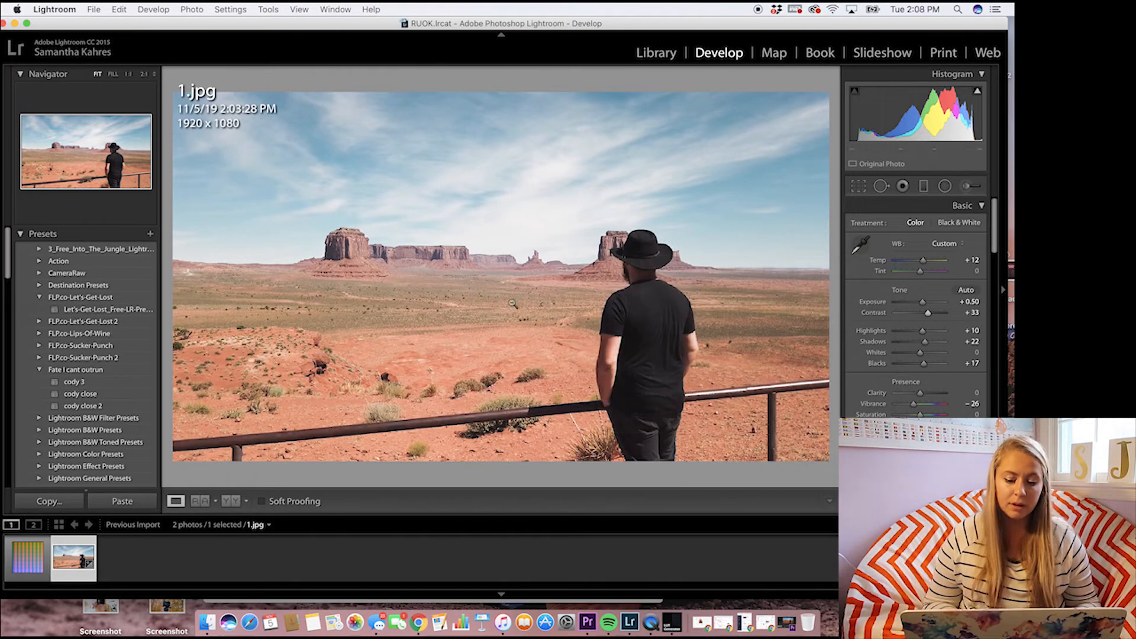
pyautogui.moveTo(480, 283)
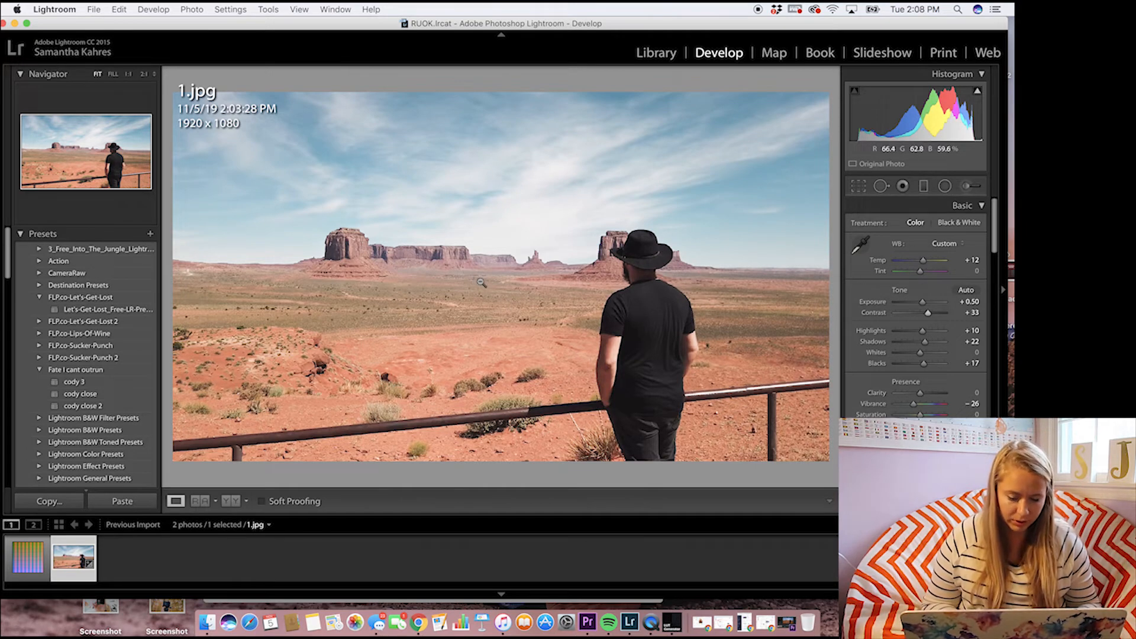
# Step: Copy all of the desert photo's develop settings via Settings > Copy Settings
pyautogui.rightClick(499, 283)
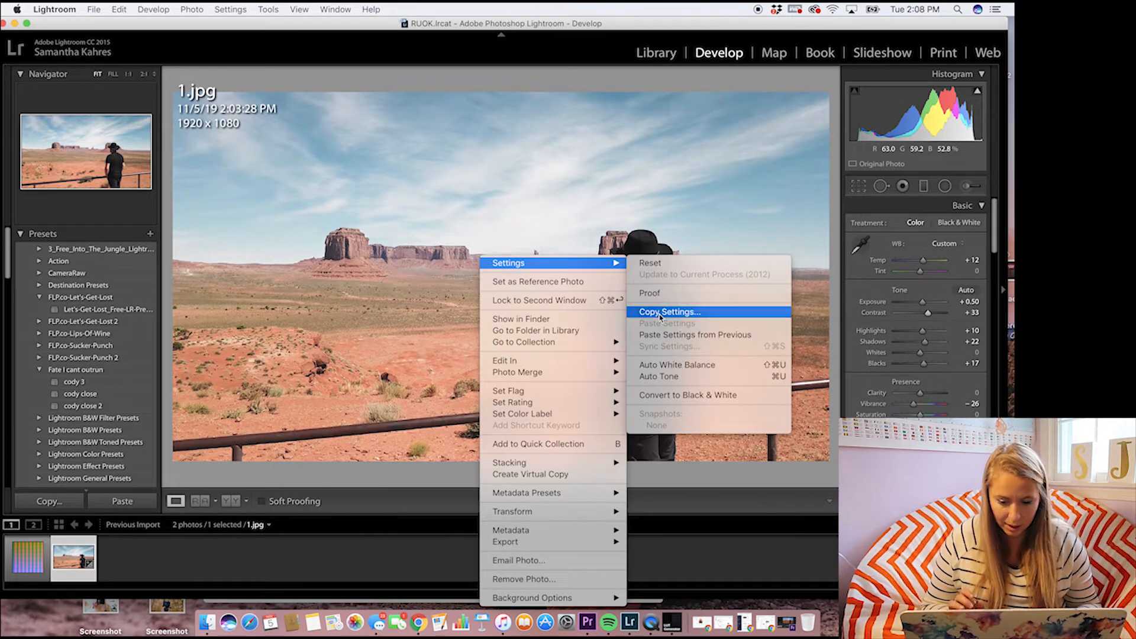
pyautogui.click(668, 311)
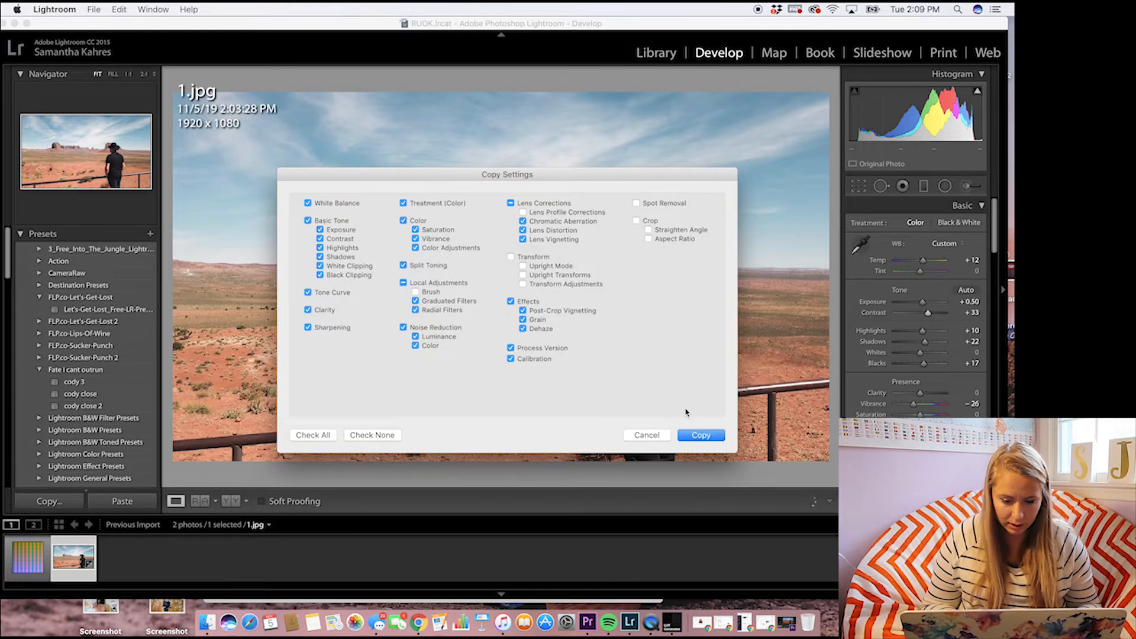
pyautogui.click(700, 434)
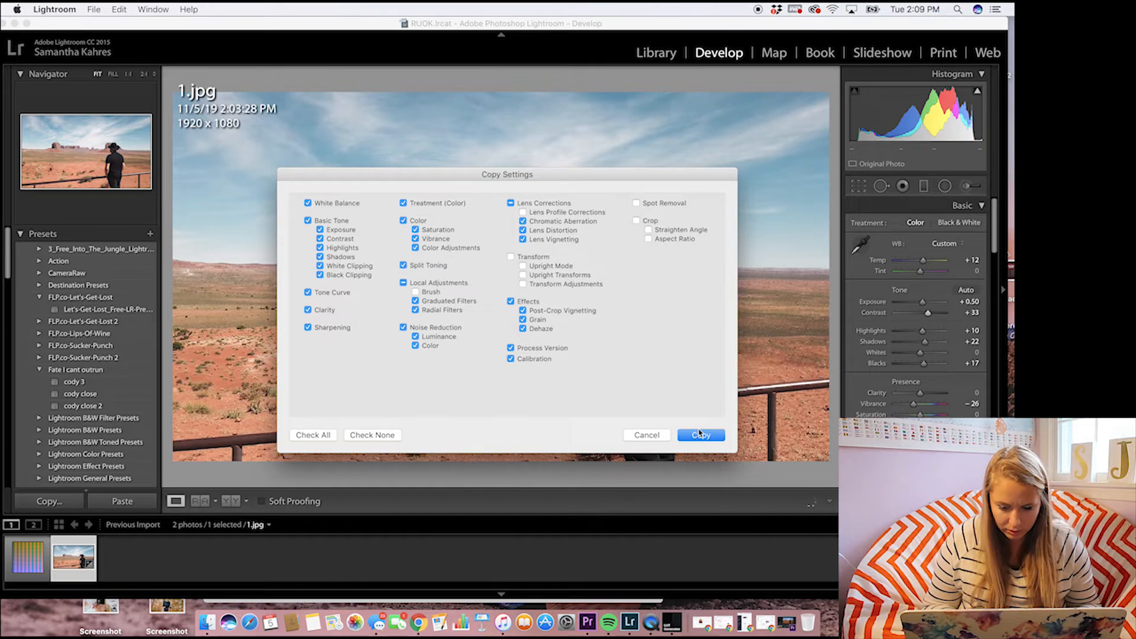
pyautogui.click(700, 435)
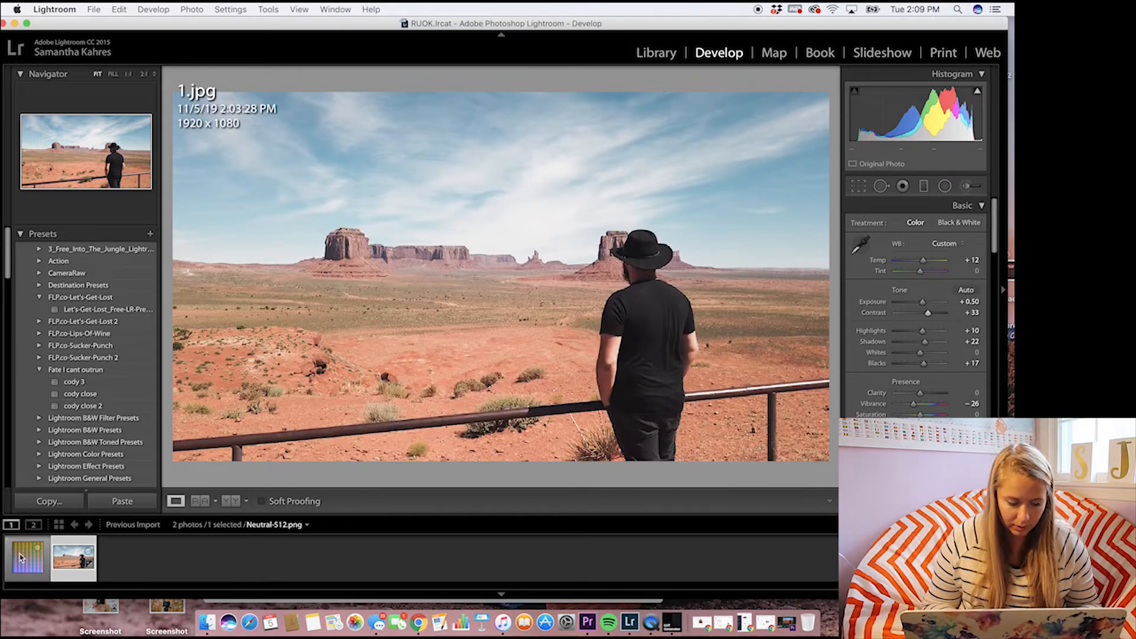
# Step: Paste the copied settings onto the Neutral-512.png HALD image from the filmstrip
pyautogui.click(27, 557)
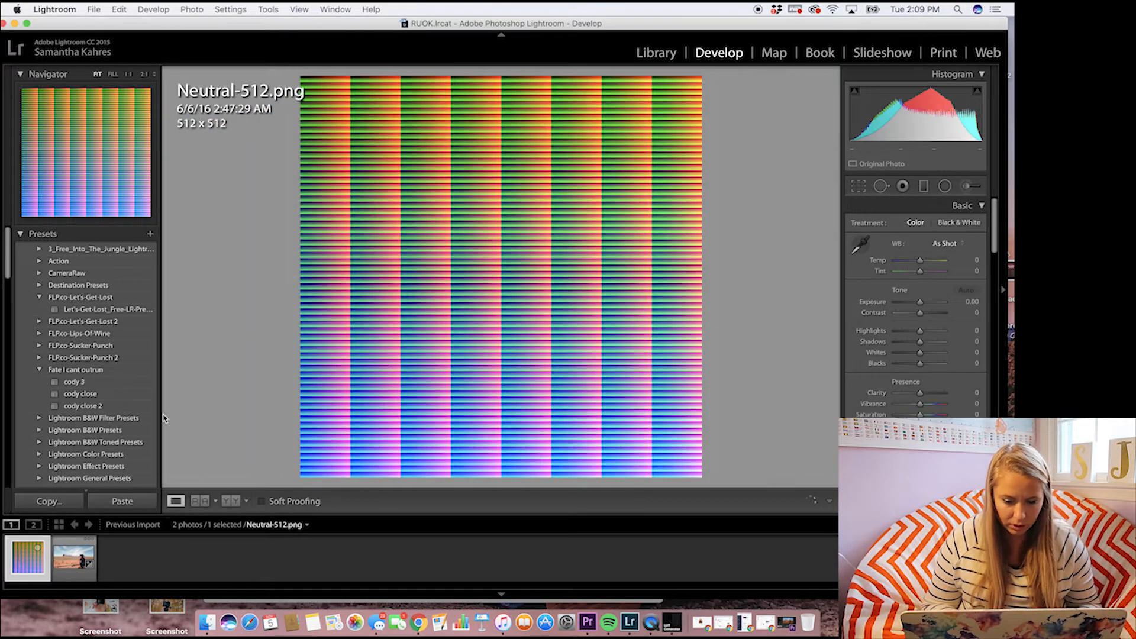
pyautogui.moveTo(641, 243)
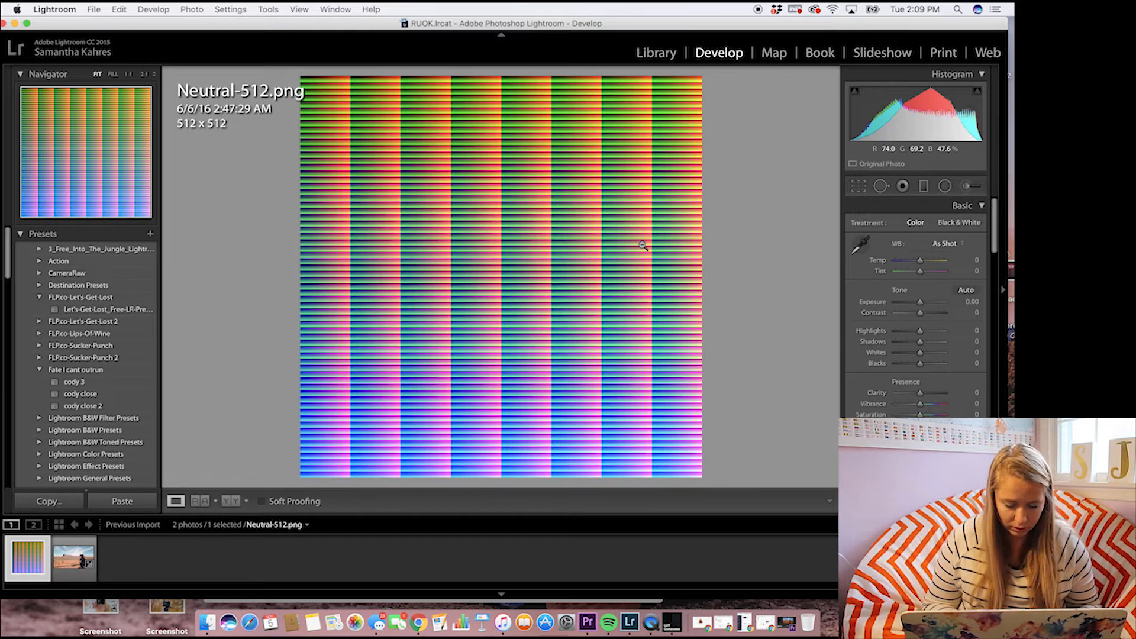
pyautogui.rightClick(641, 246)
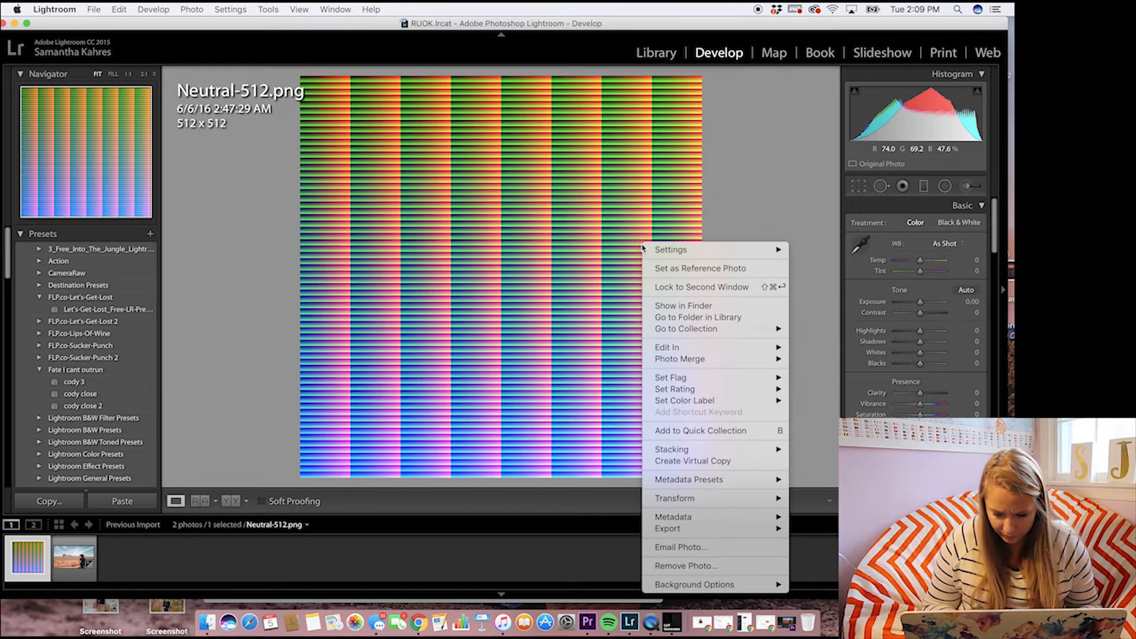
pyautogui.moveTo(670, 250)
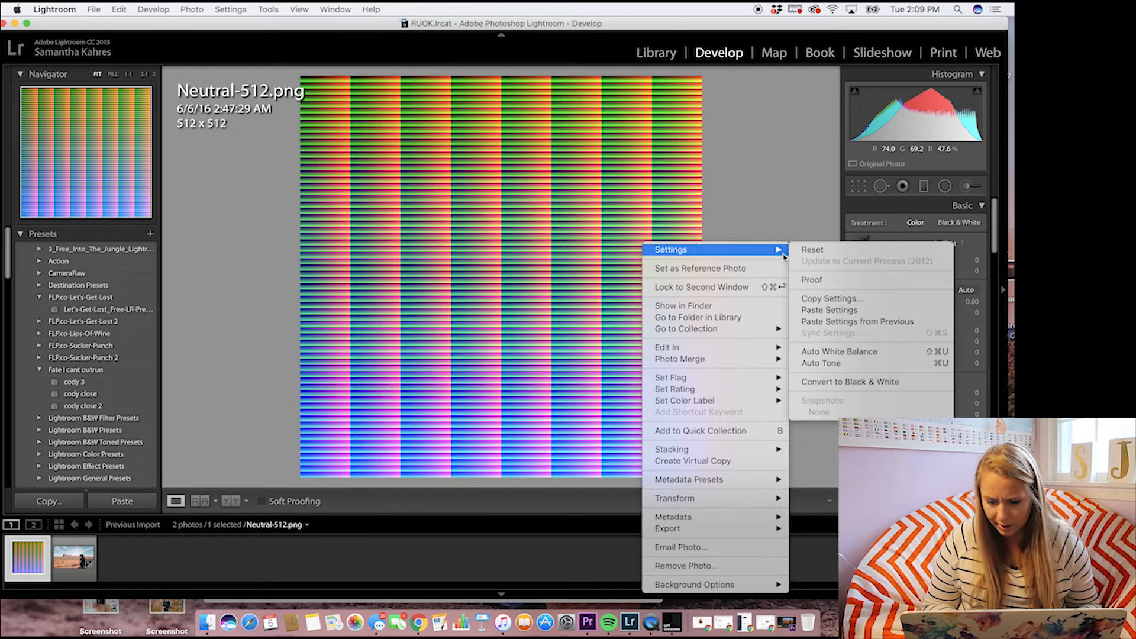
pyautogui.moveTo(829, 310)
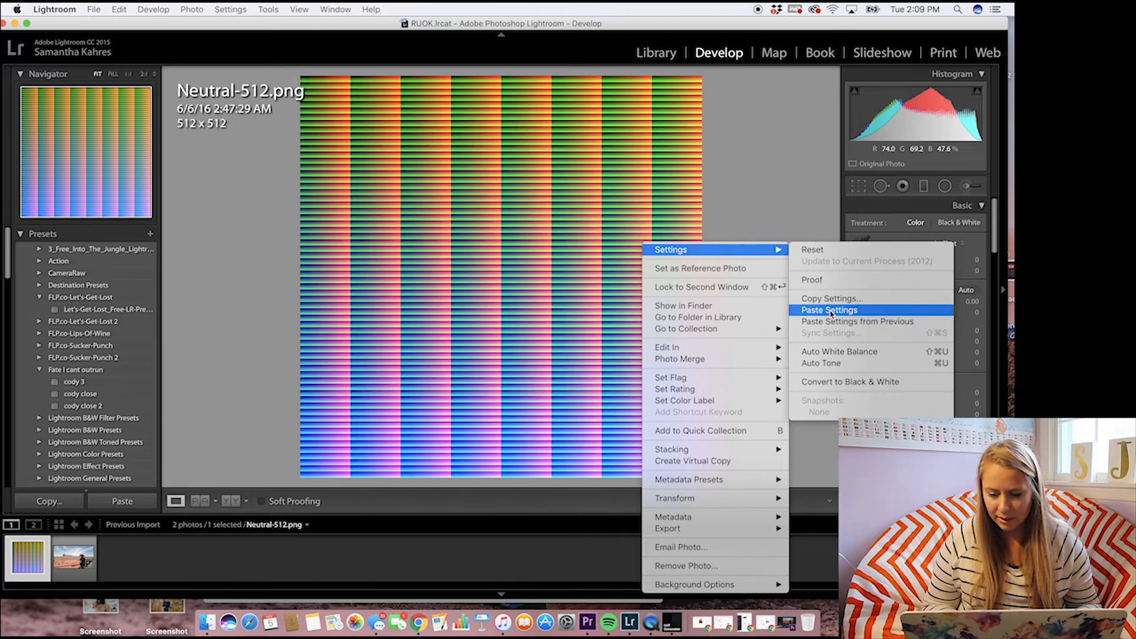
pyautogui.click(828, 309)
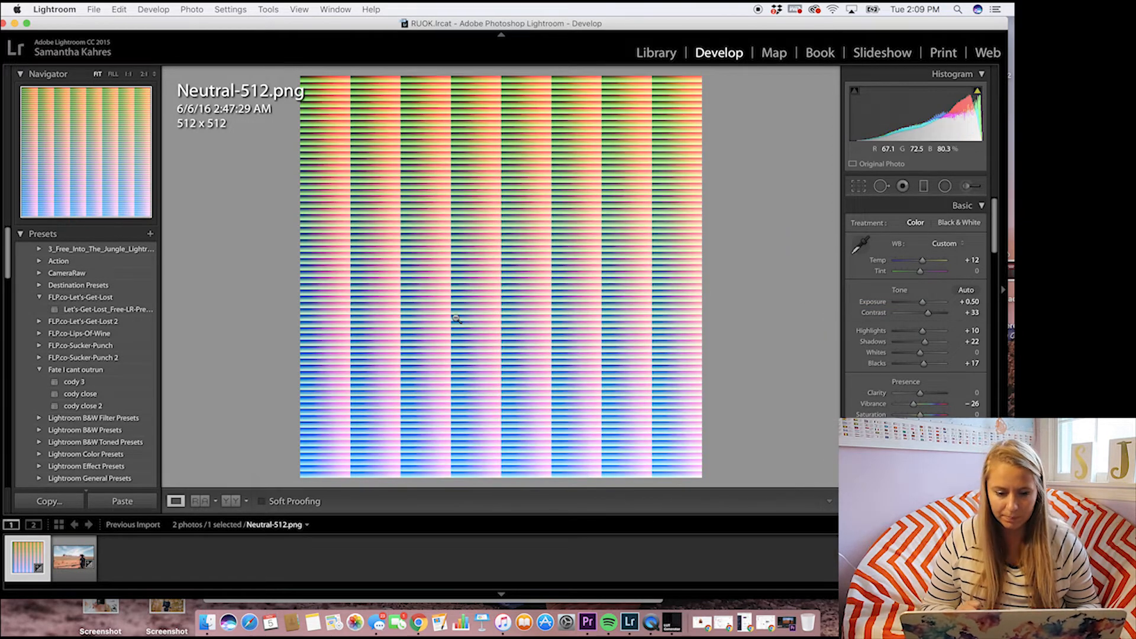
# Step: Export the graded HALD image to the Desktop with Custom Text name "Video lut"
pyautogui.click(93, 8)
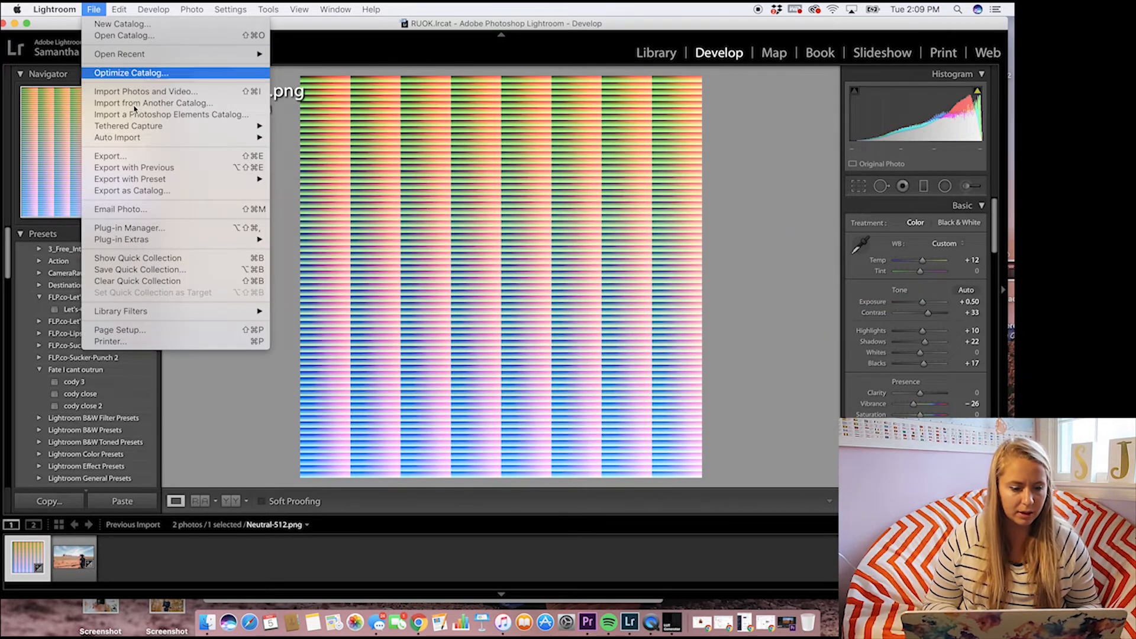
pyautogui.click(110, 157)
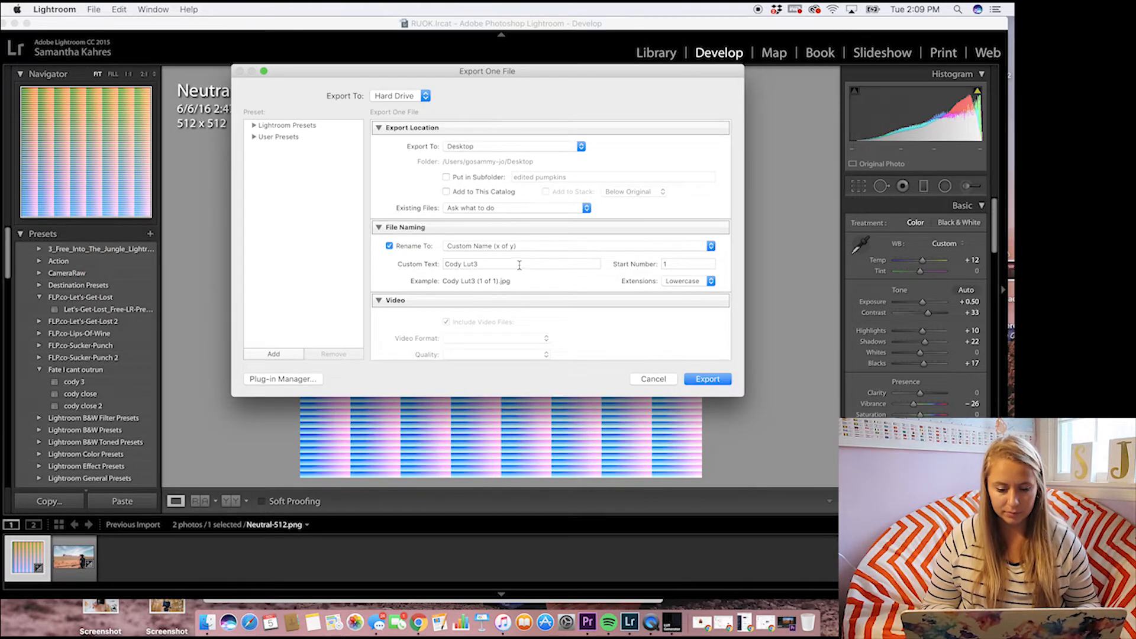
pyautogui.click(520, 263)
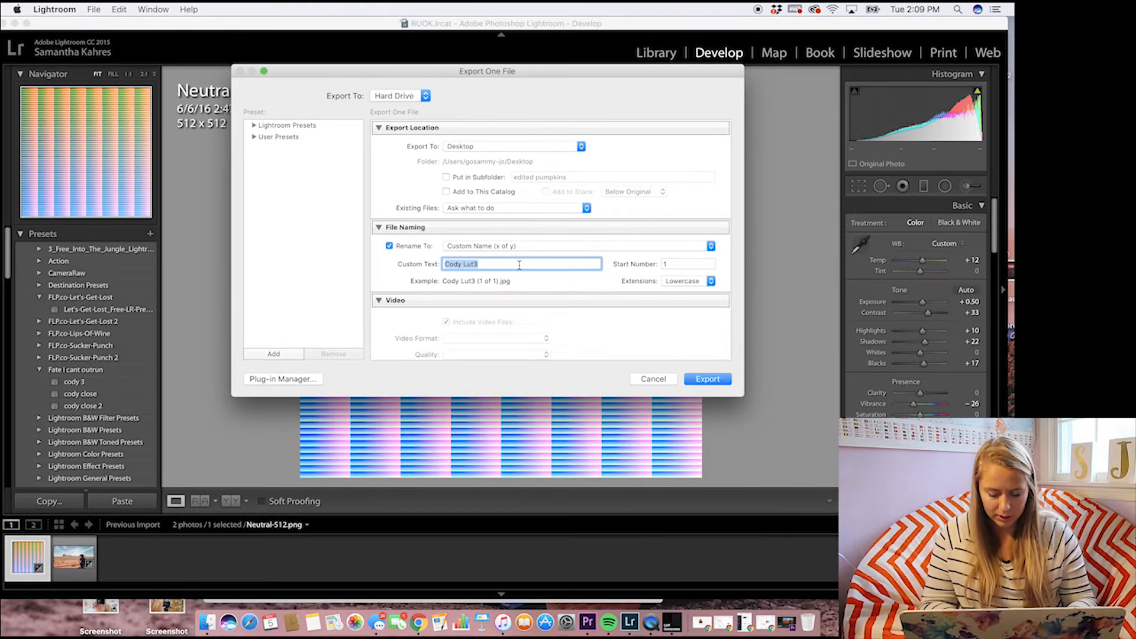
pyautogui.write('Video lut')
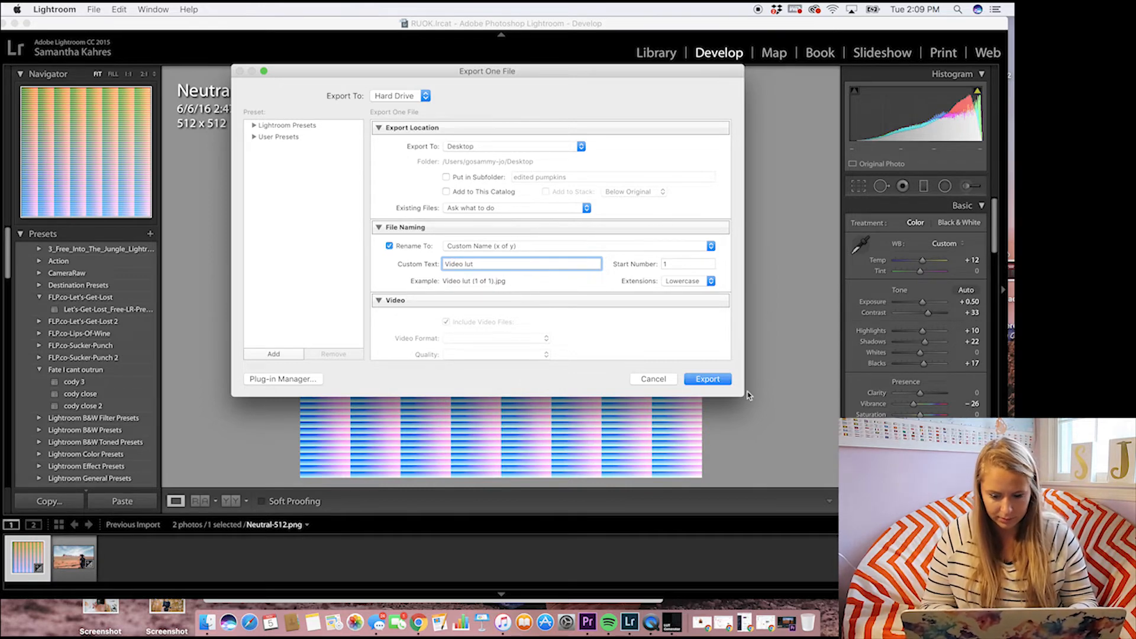
pyautogui.click(707, 378)
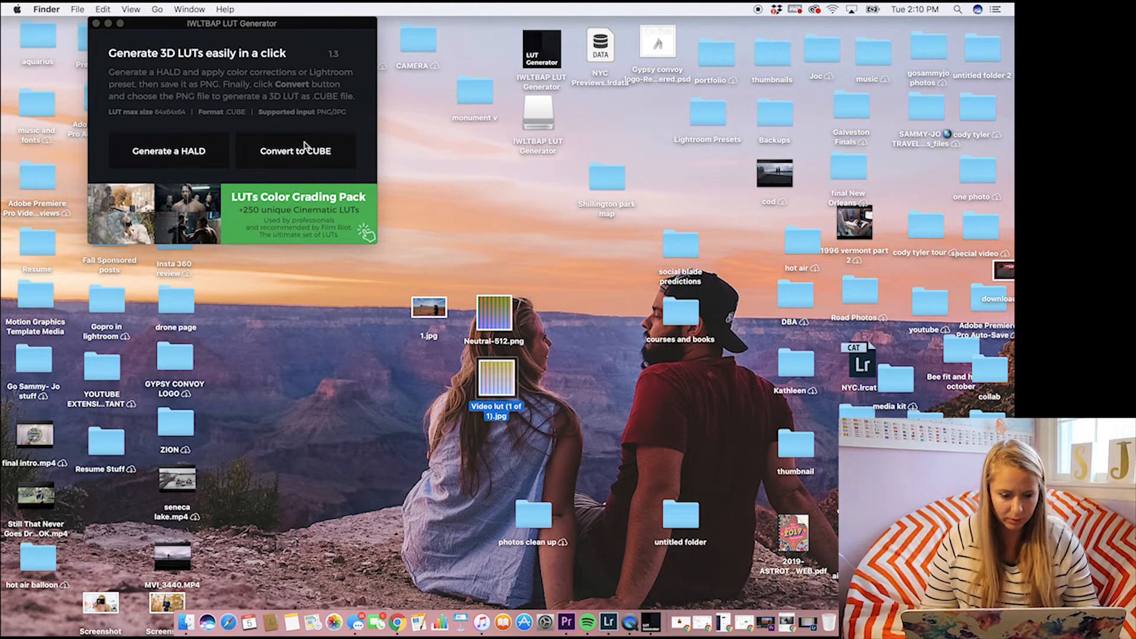
pyautogui.moveTo(304, 157)
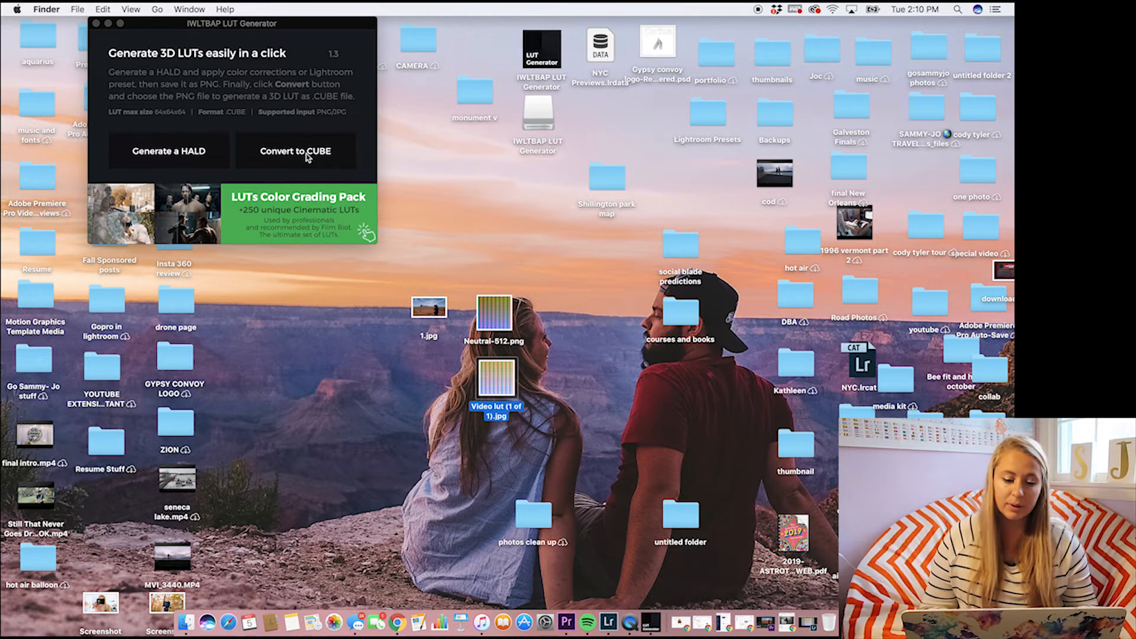
# Step: Convert Video lut (1 of 1).jpg from the Desktop into a .cube LUT via Convert to CUBE
pyautogui.click(296, 150)
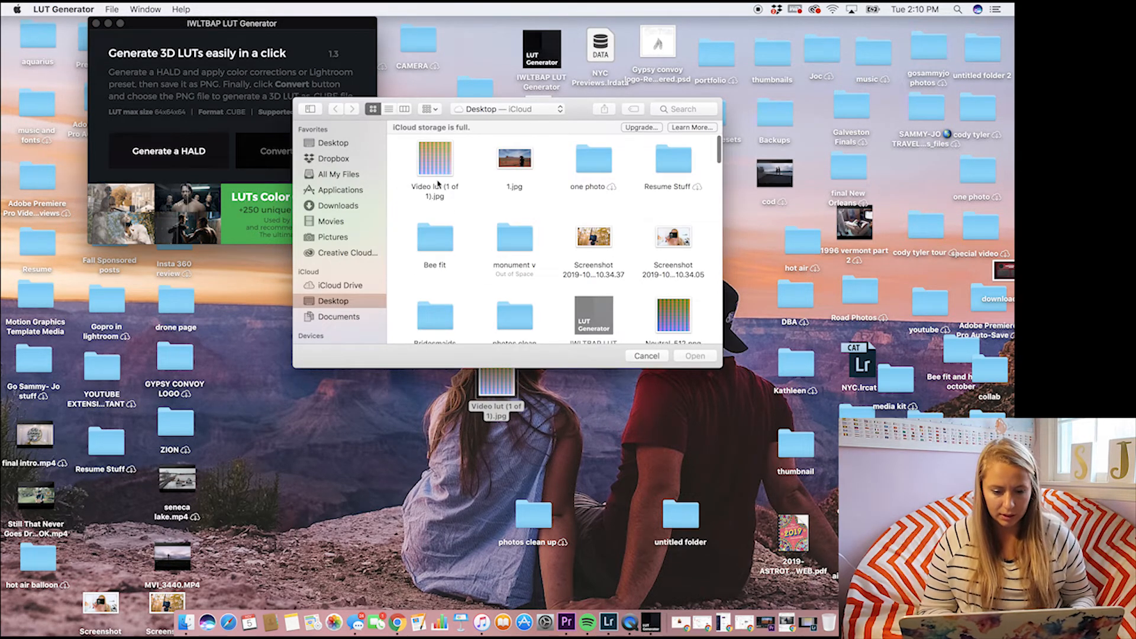
pyautogui.click(434, 157)
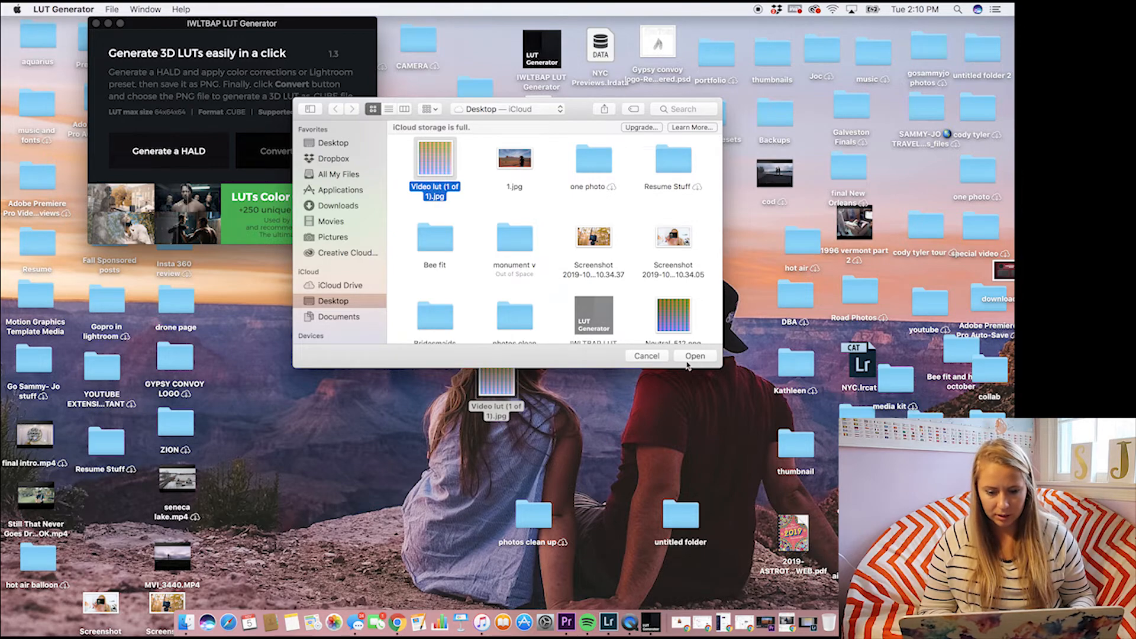
pyautogui.click(693, 355)
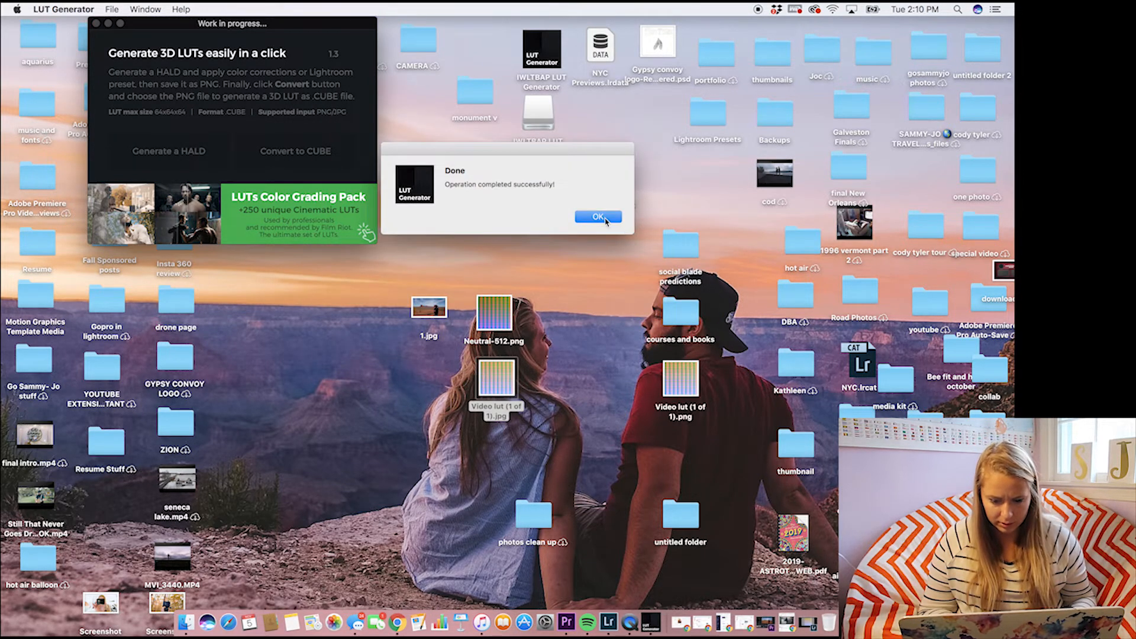
pyautogui.click(596, 218)
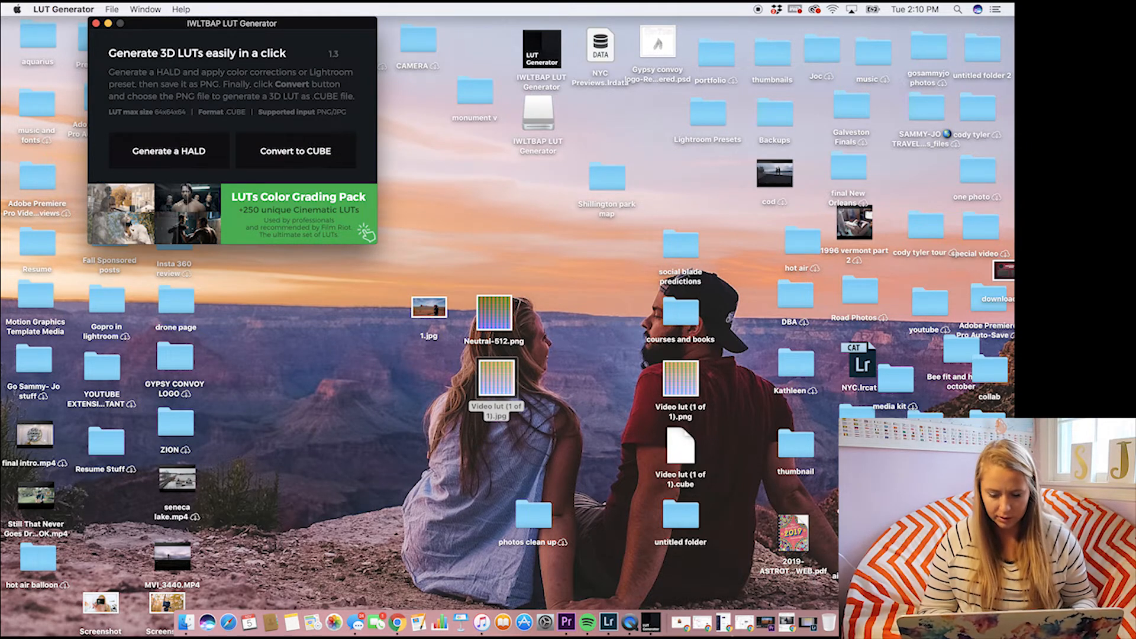
pyautogui.moveTo(228, 300)
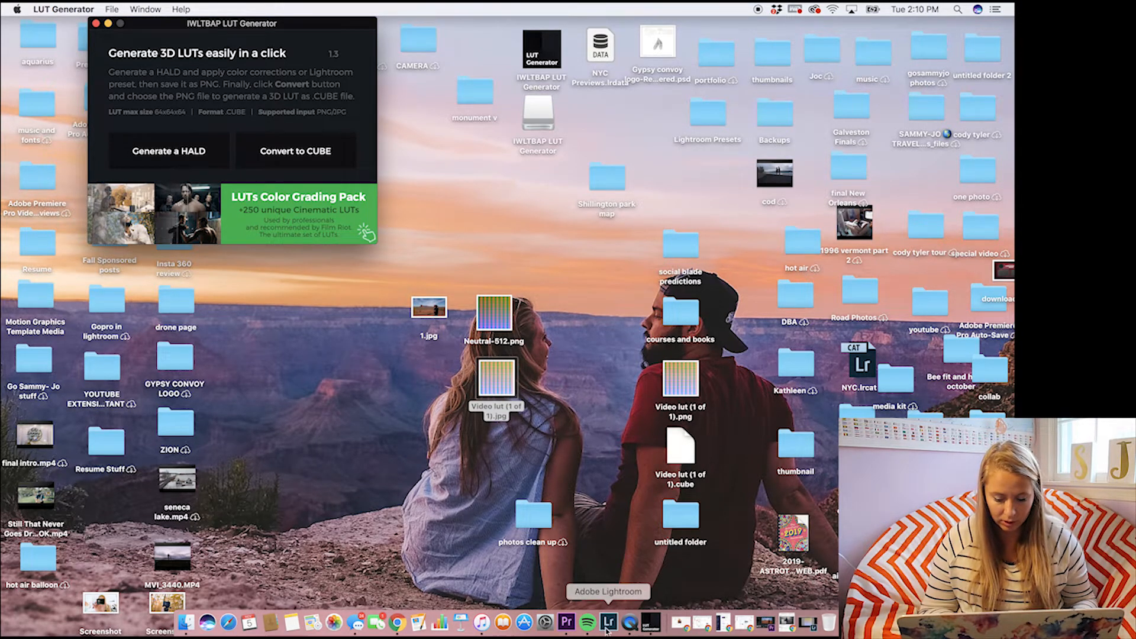
# Step: Create a new 1920×1080 adjustment layer and drop it on V11 above the desert clip
pyautogui.click(576, 621)
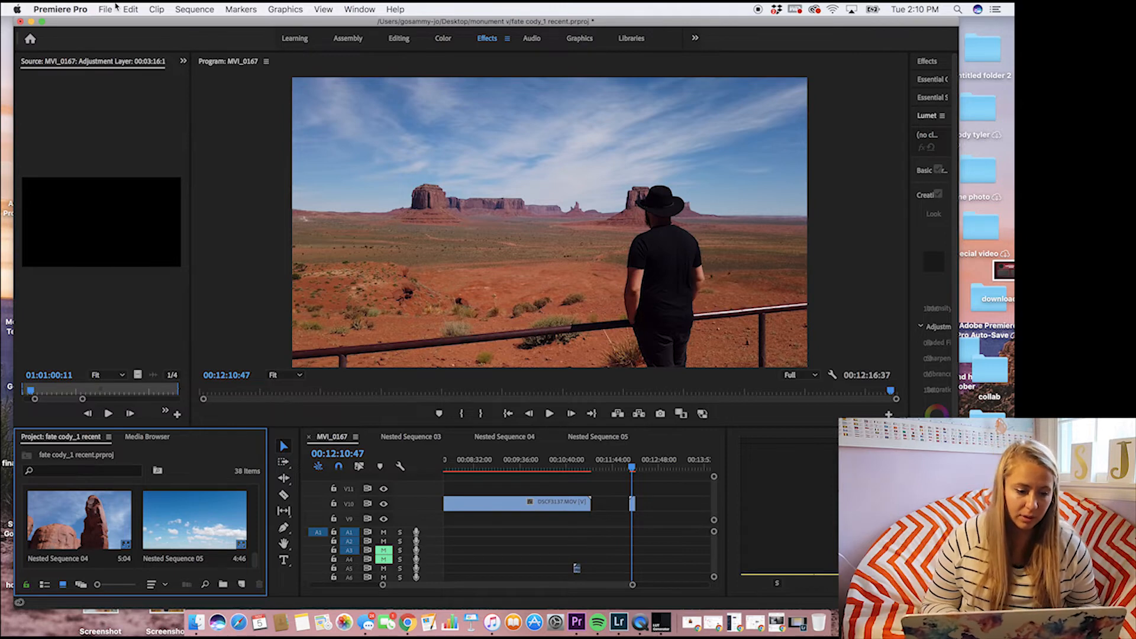
pyautogui.click(106, 8)
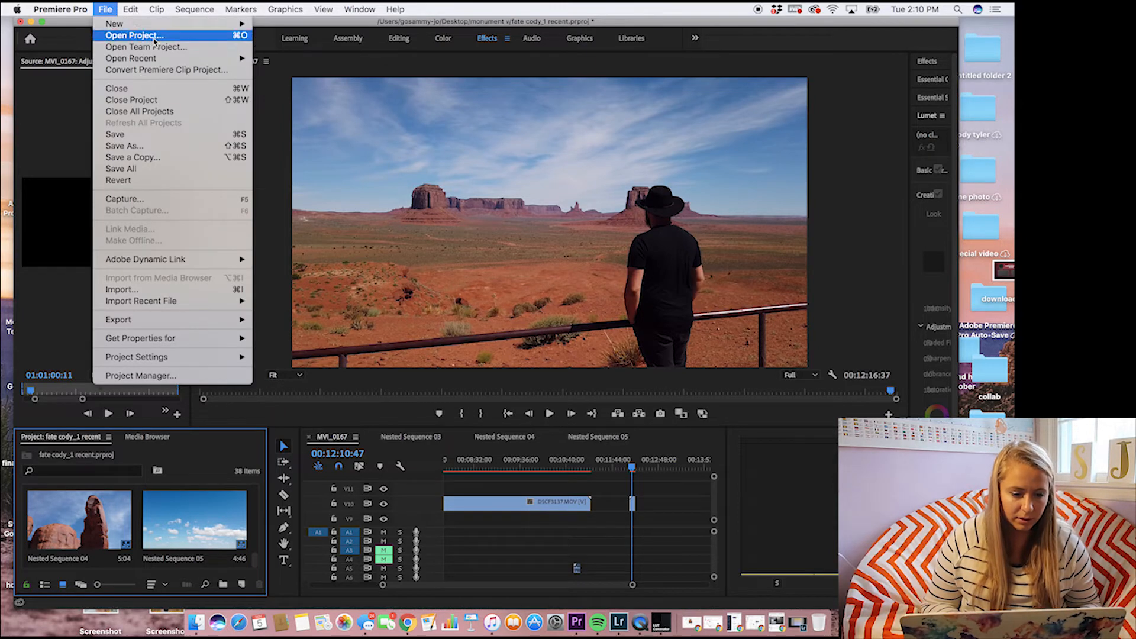
pyautogui.moveTo(113, 24)
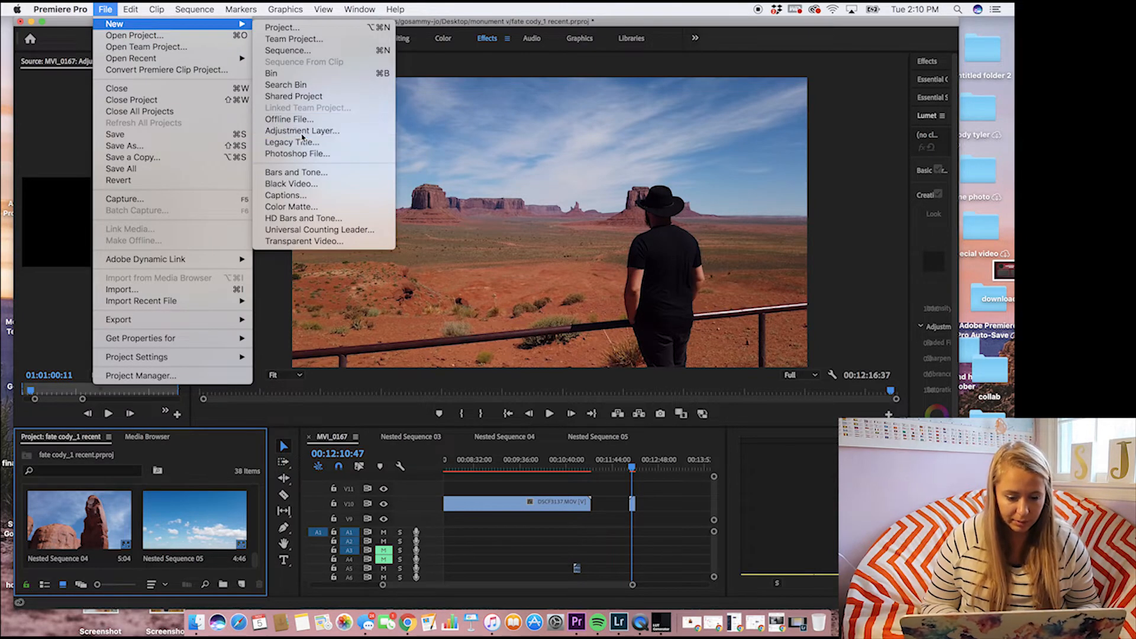
pyautogui.click(301, 131)
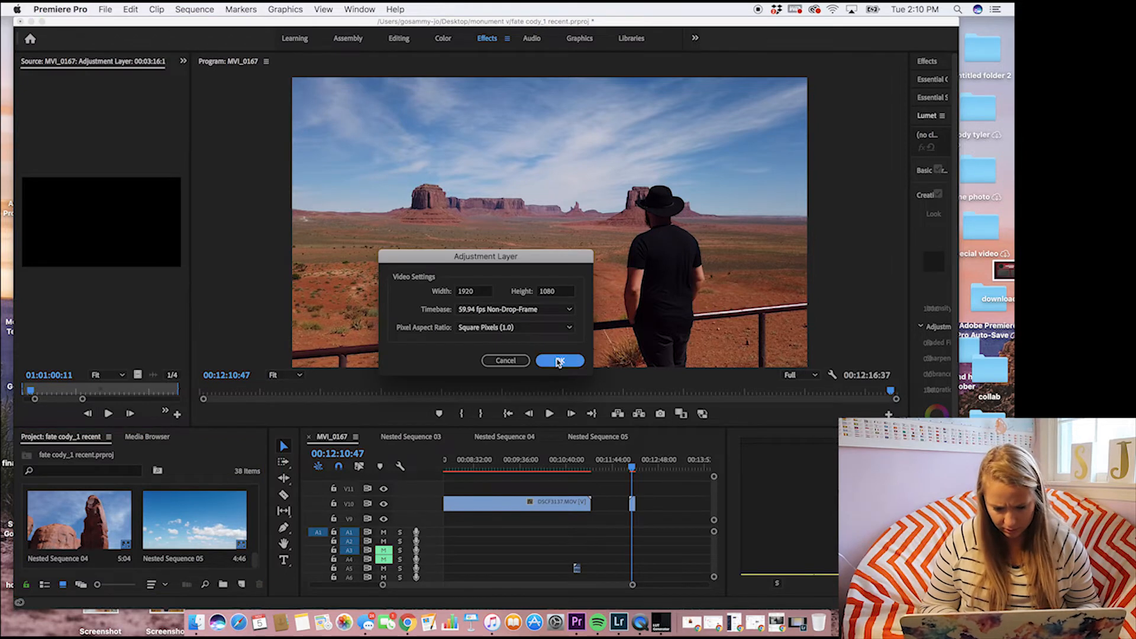
pyautogui.click(560, 361)
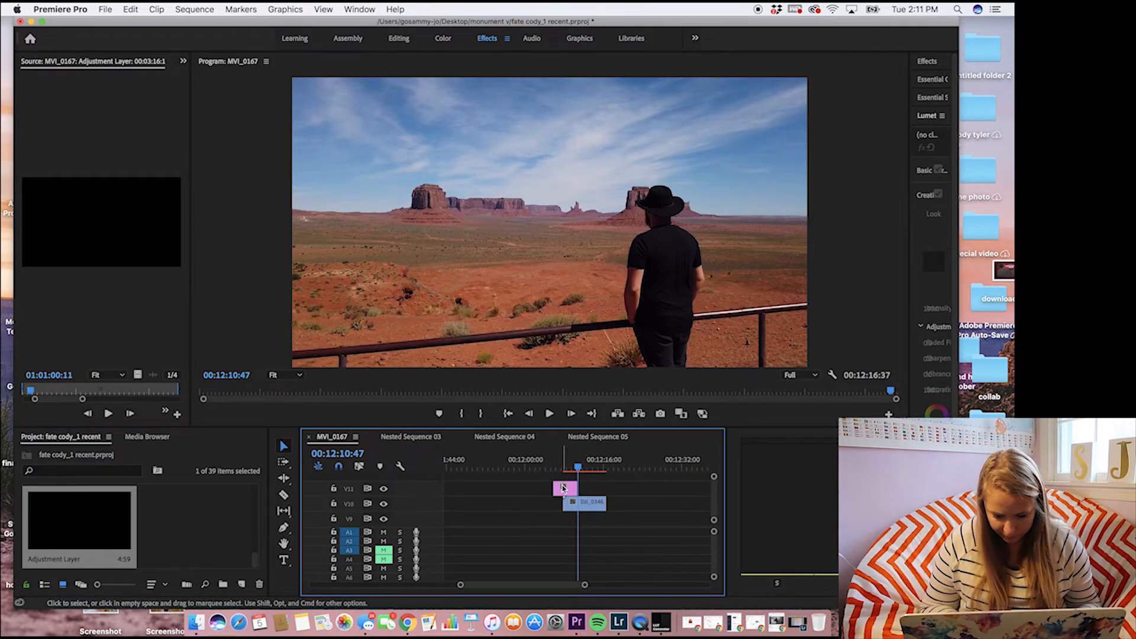
pyautogui.moveTo(566, 487); pyautogui.dragTo(594, 486)
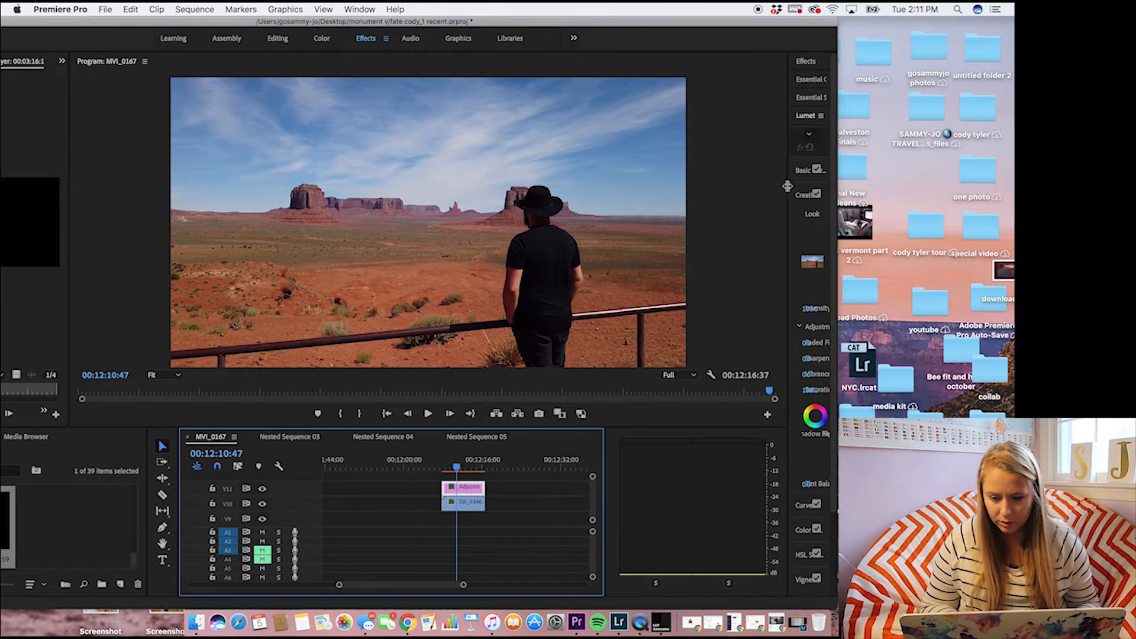
# Step: Switch to the Color workspace and show the Look choices in Lumetri Color's Creative section
pyautogui.click(321, 37)
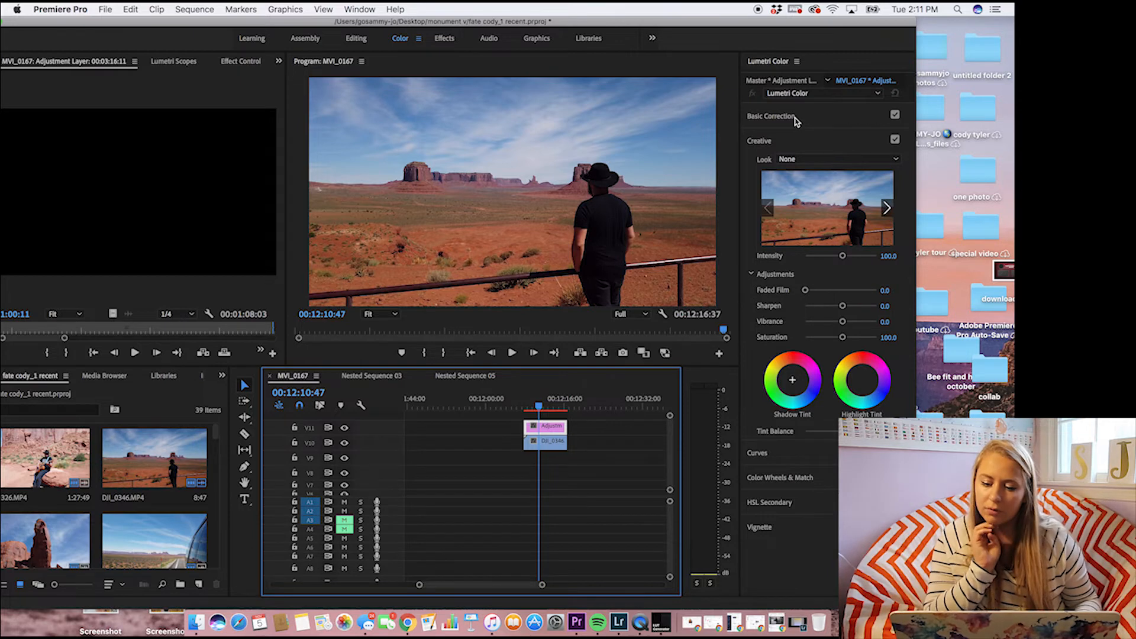
pyautogui.click(771, 116)
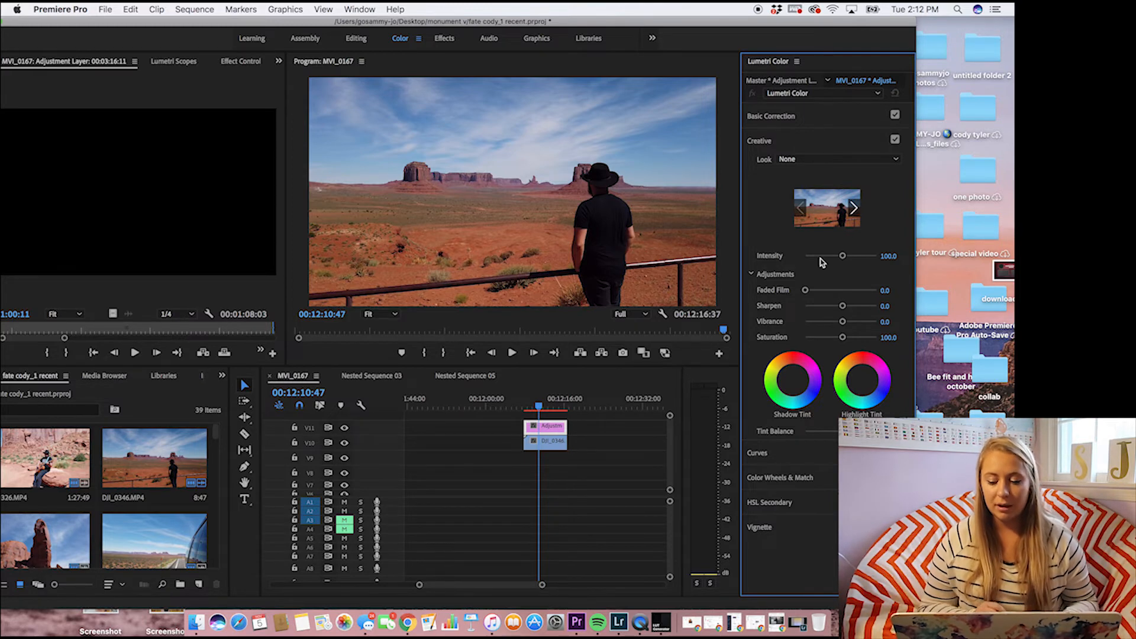
pyautogui.click(837, 158)
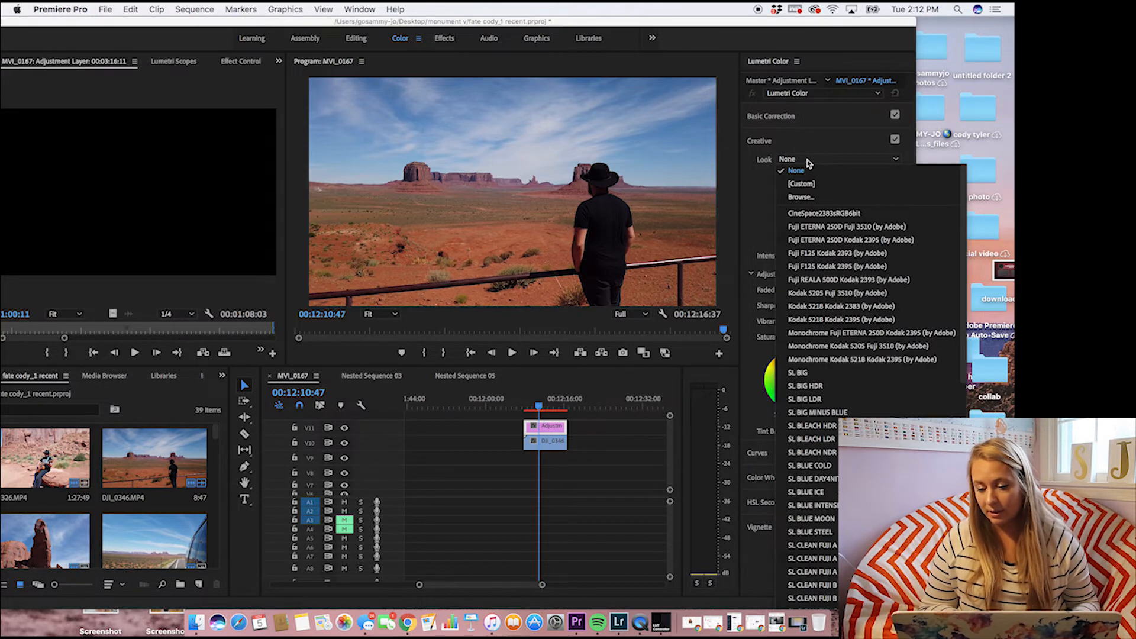
pyautogui.moveTo(810, 196)
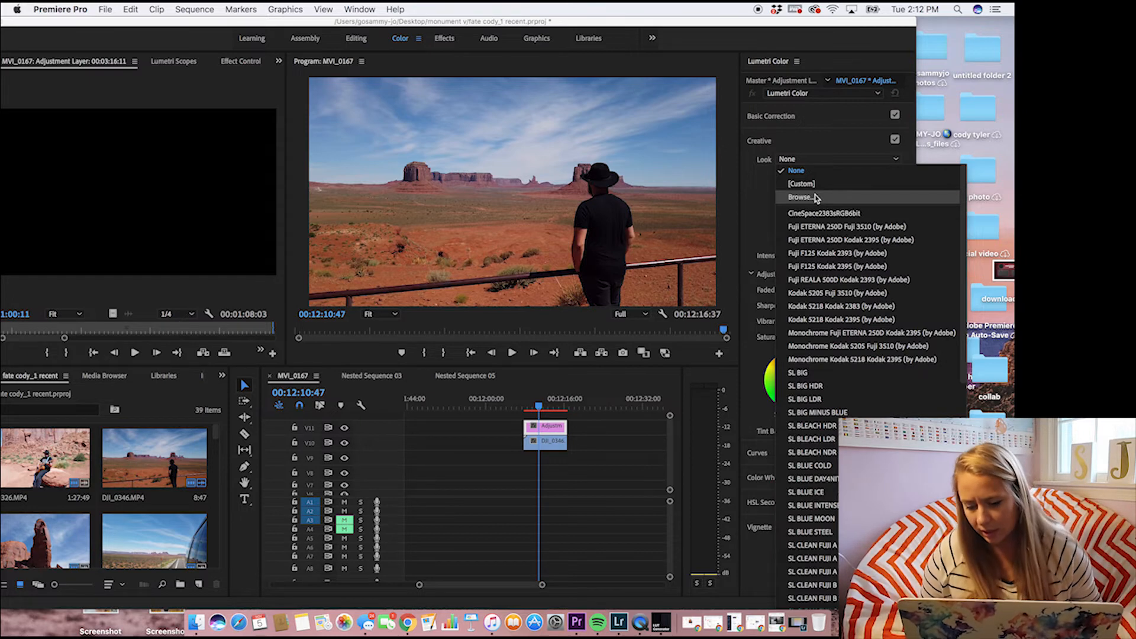
# Step: Browse to the Desktop and load Video lut (1 of 1).cube as the creative look
pyautogui.click(799, 196)
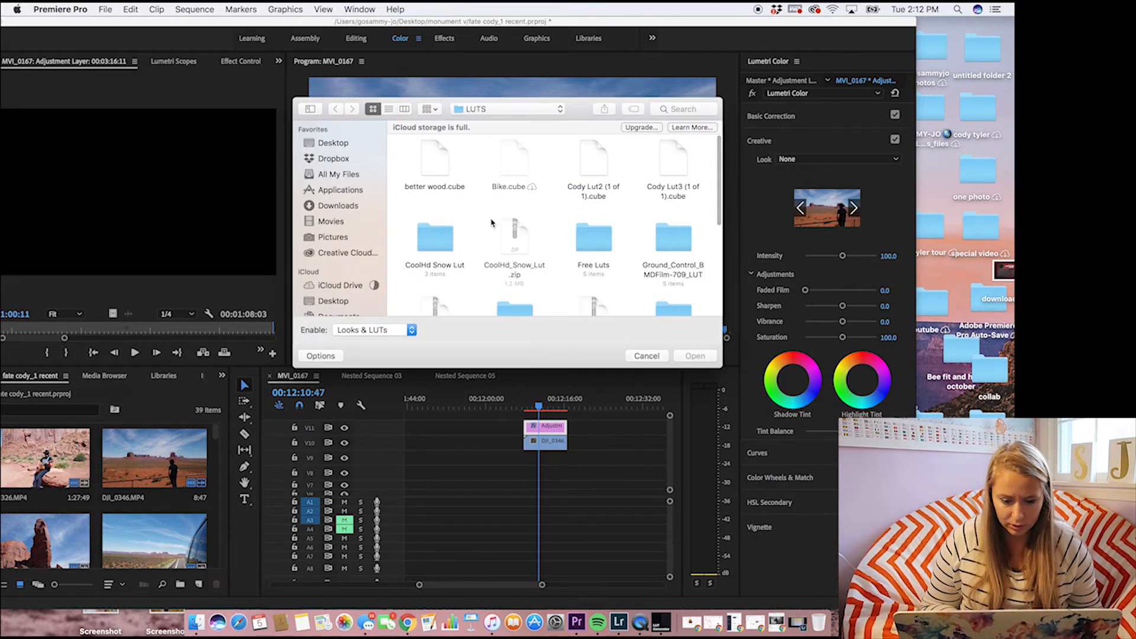
pyautogui.click(334, 143)
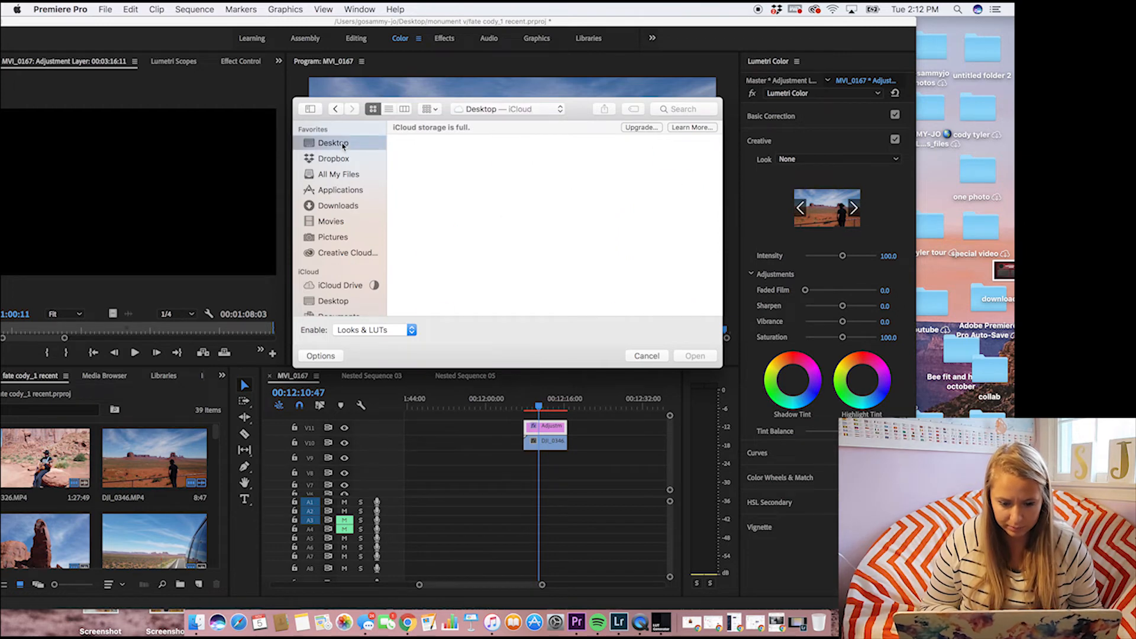
pyautogui.click(334, 143)
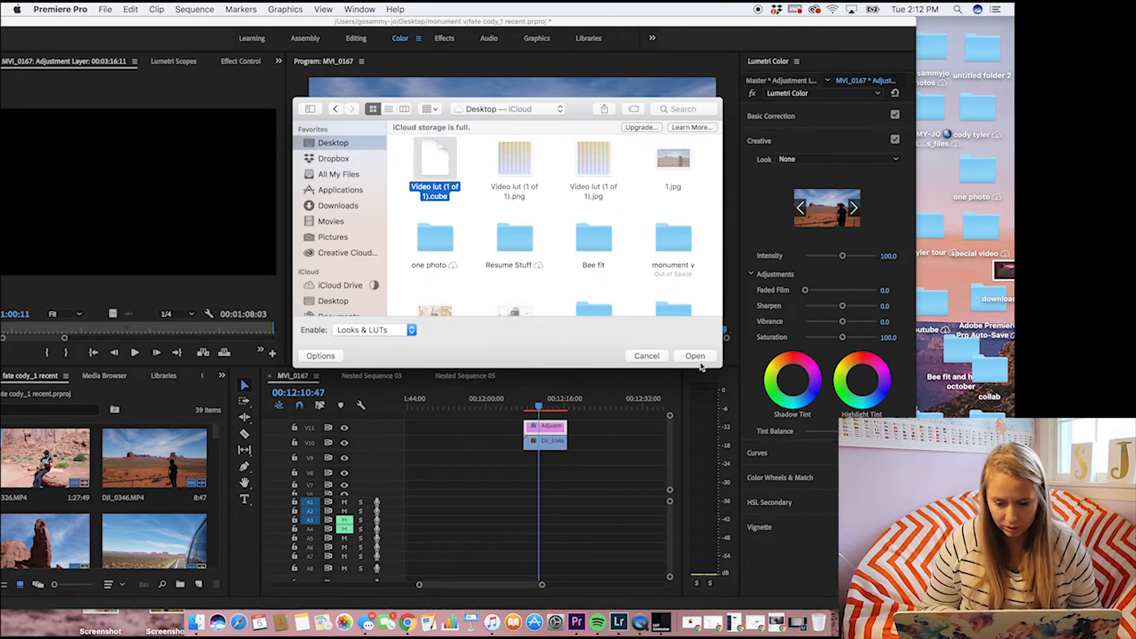
pyautogui.click(693, 357)
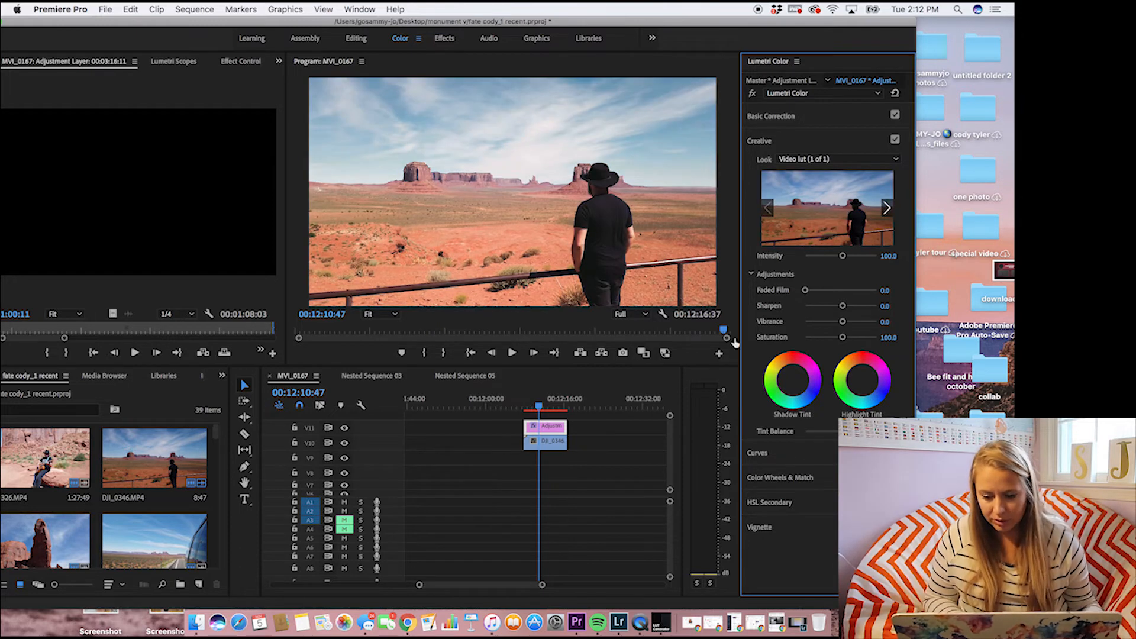
# Step: Vary the Creative Intensity slider (about 64, 104, 135) and settle it near 91
pyautogui.moveTo(841, 256); pyautogui.dragTo(826, 256)
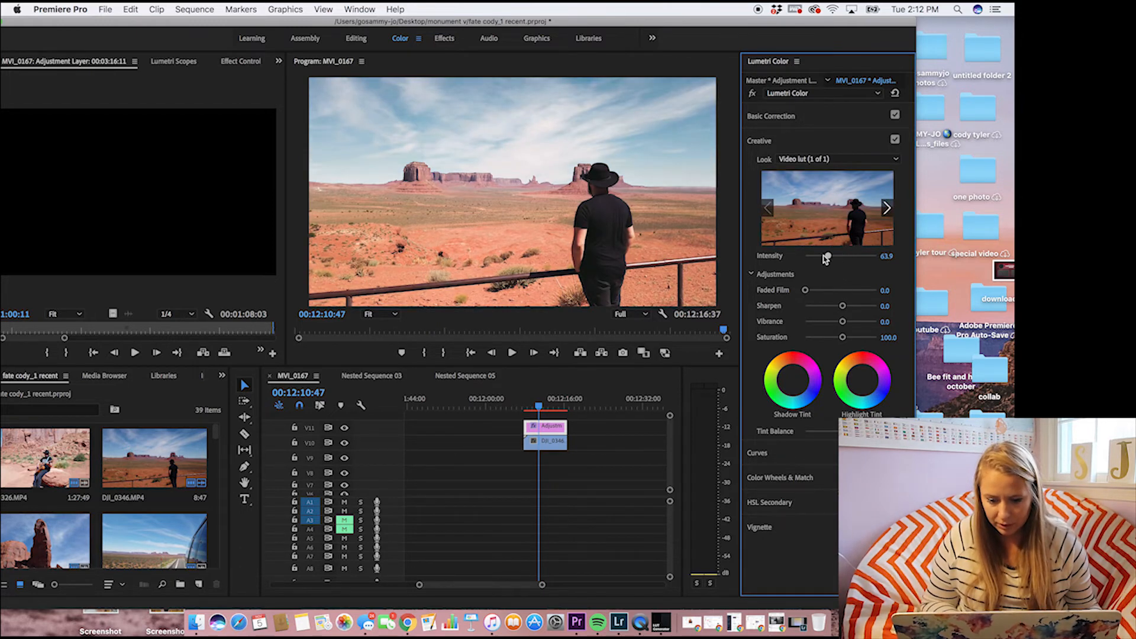
pyautogui.moveTo(826, 255); pyautogui.dragTo(842, 255)
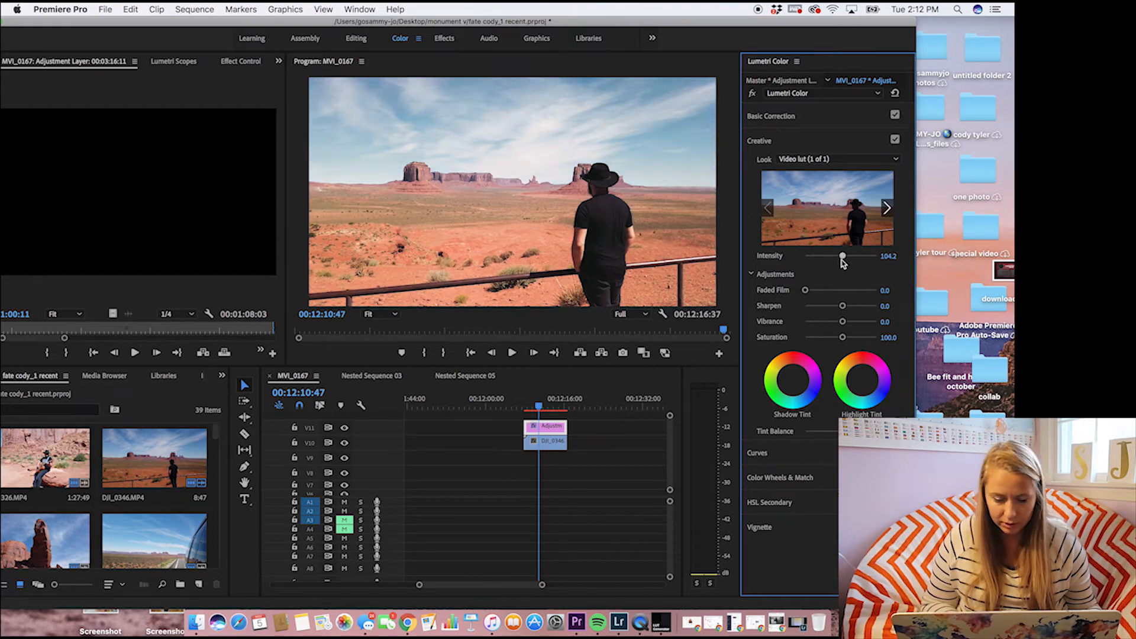
pyautogui.moveTo(841, 255); pyautogui.dragTo(853, 255)
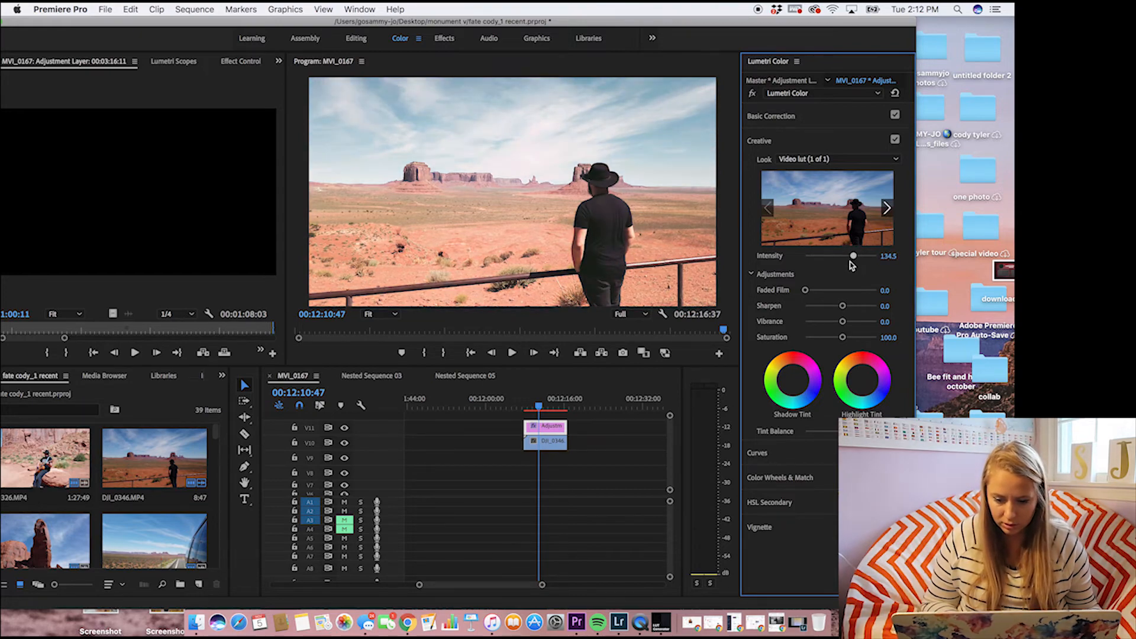
pyautogui.moveTo(853, 256); pyautogui.dragTo(839, 256)
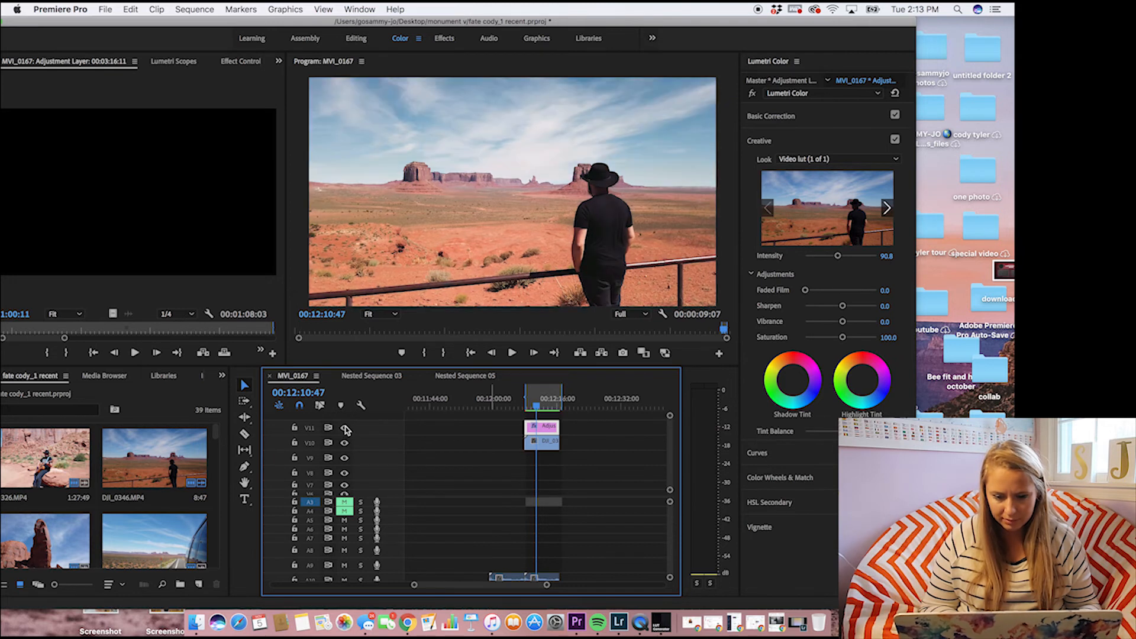
# Step: Play the sequence to preview the desert shot with the LUT at about 90.8 intensity
pyautogui.click(511, 352)
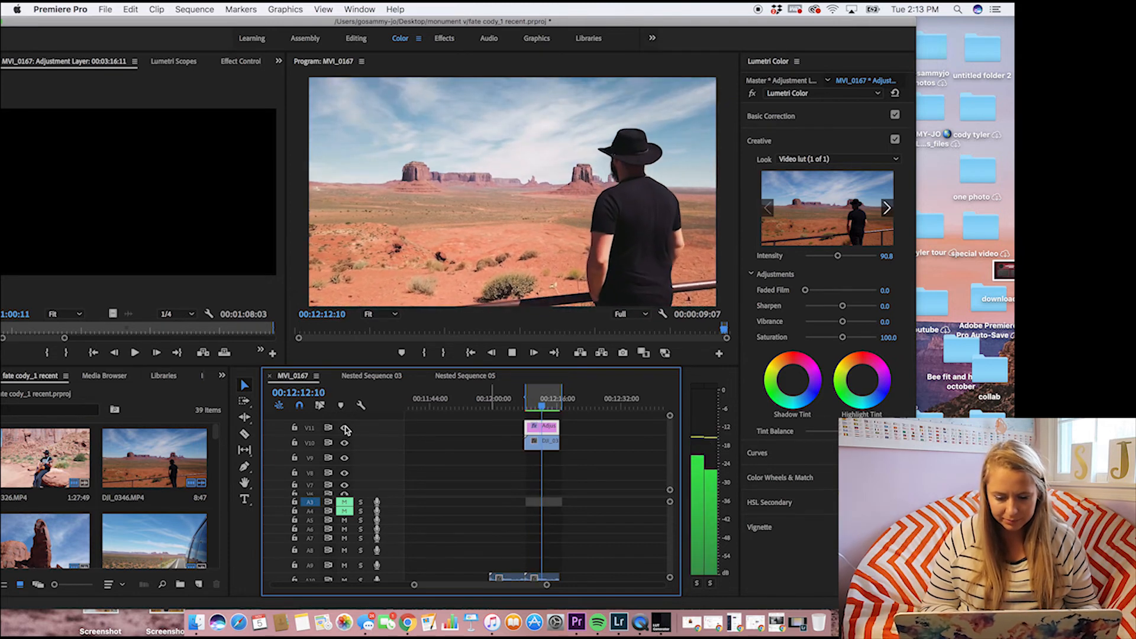